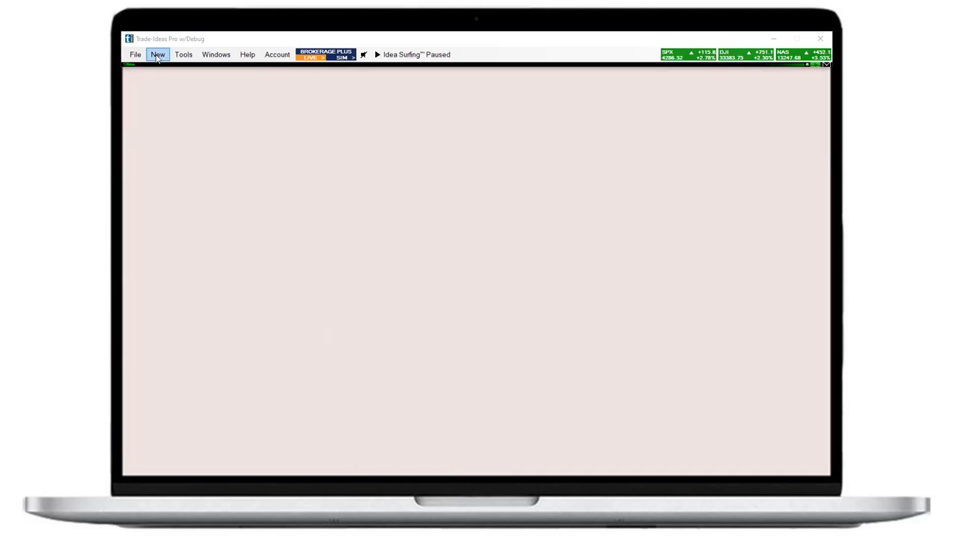
# - Create an alert window from the Bearish Strategies 'New Lows on 2x RV' preset
pyautogui.click(158, 54)
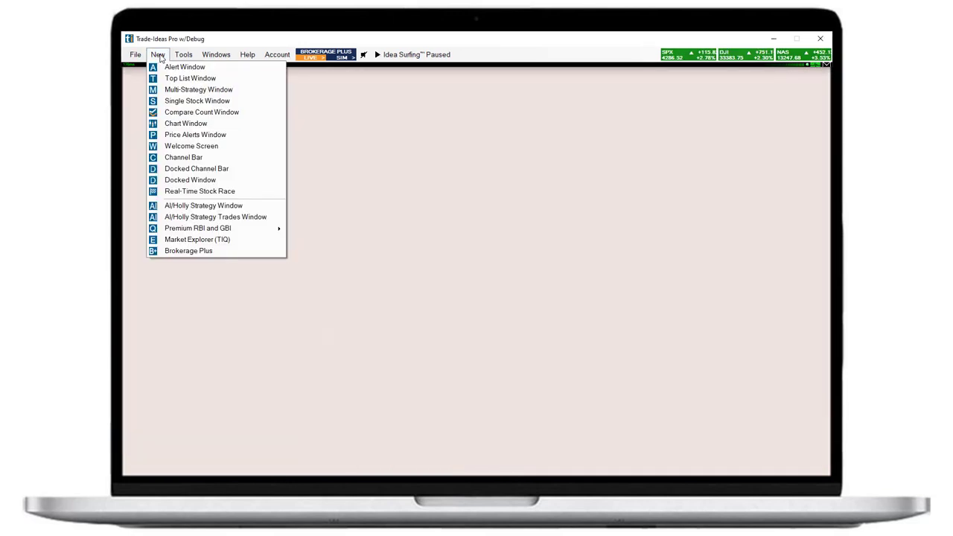
pyautogui.click(185, 66)
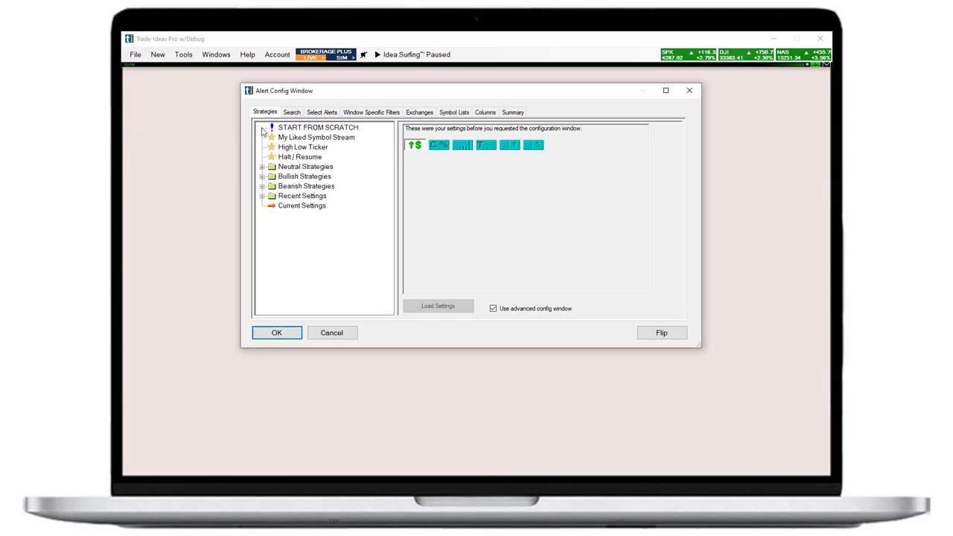
pyautogui.click(263, 156)
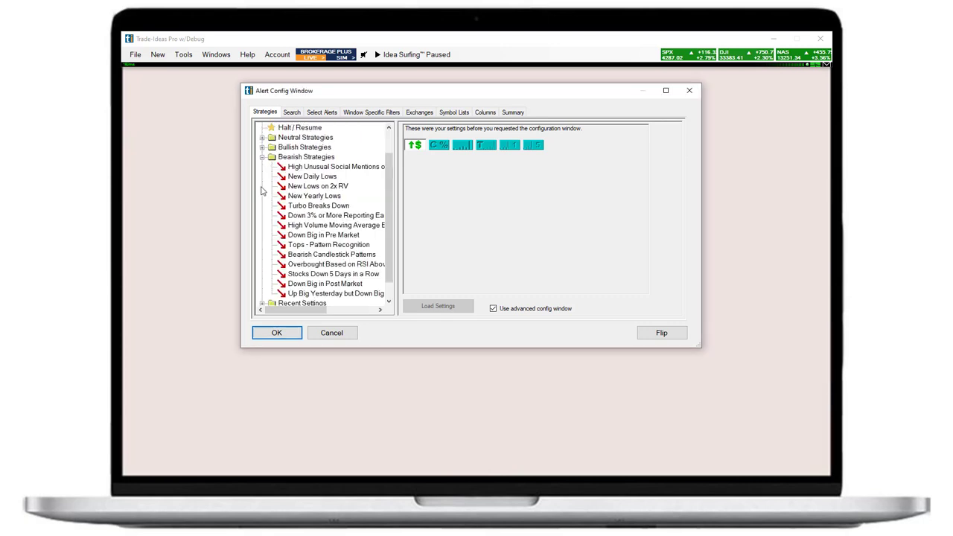
pyautogui.click(318, 186)
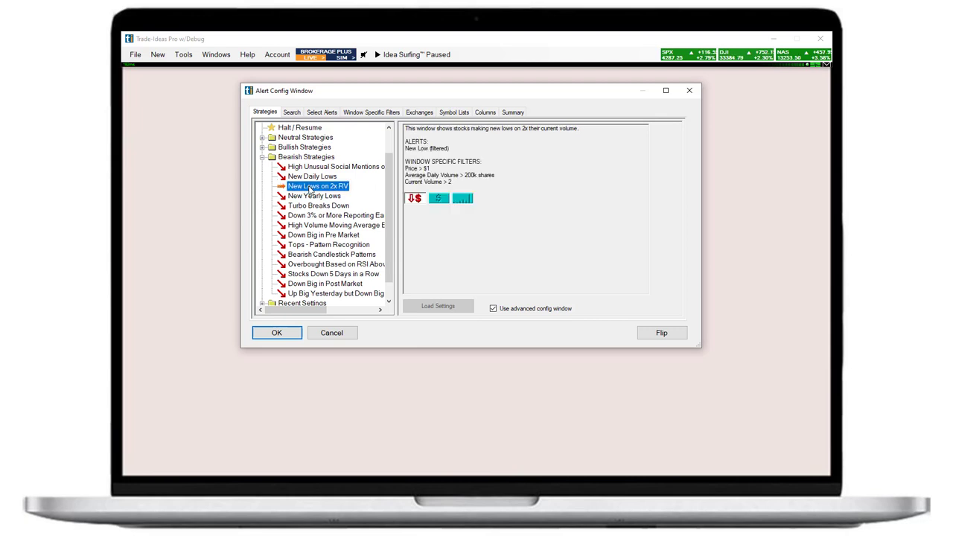
pyautogui.click(276, 333)
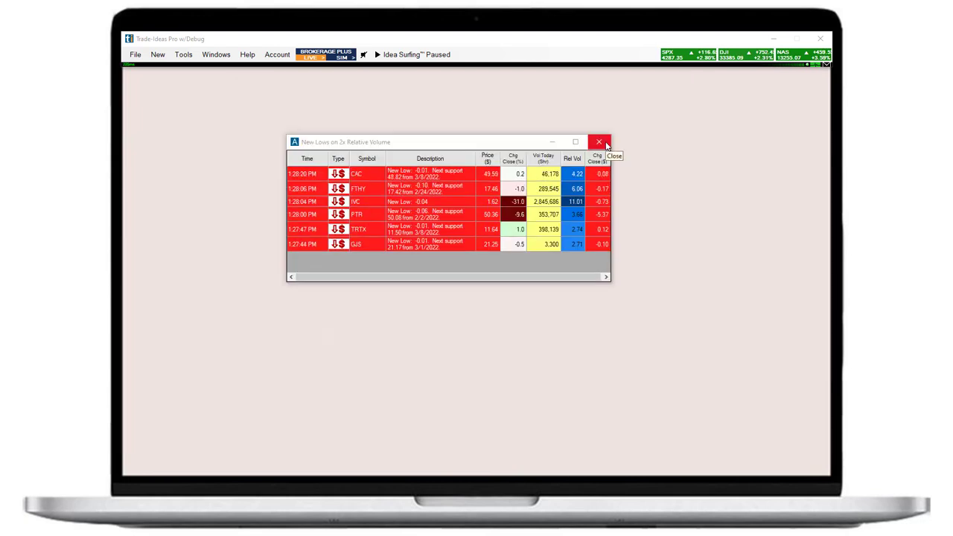
# - Close the New Lows window and start a new alert window from scratch
pyautogui.click(157, 54)
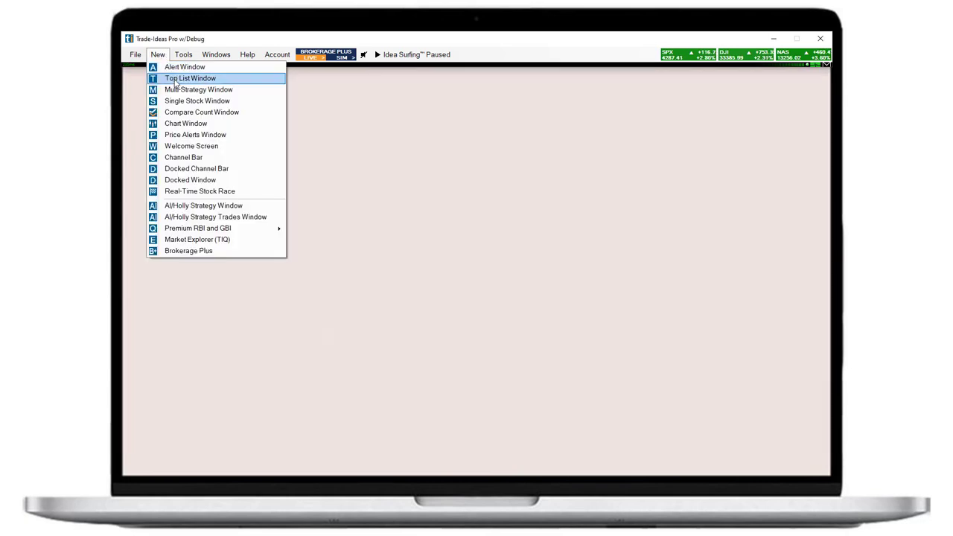
pyautogui.click(185, 66)
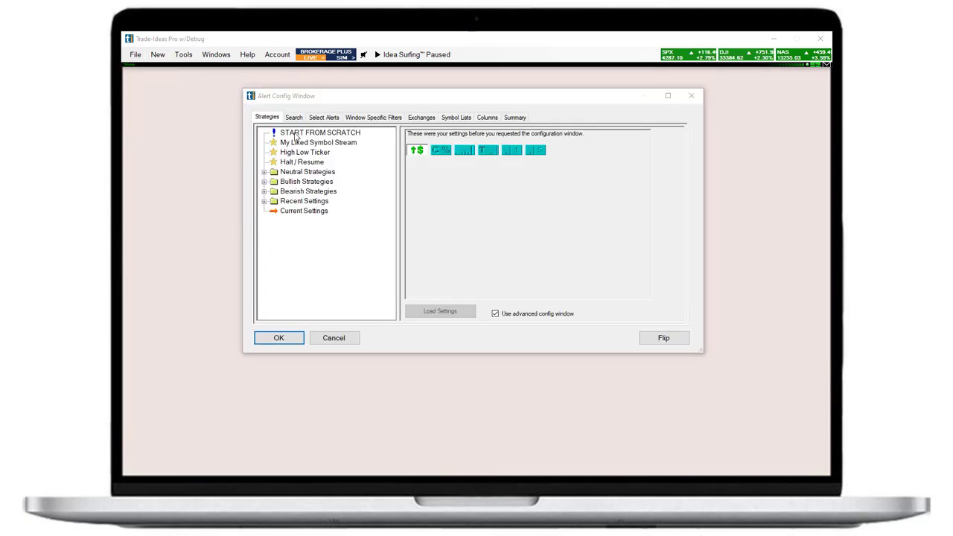
pyautogui.click(321, 132)
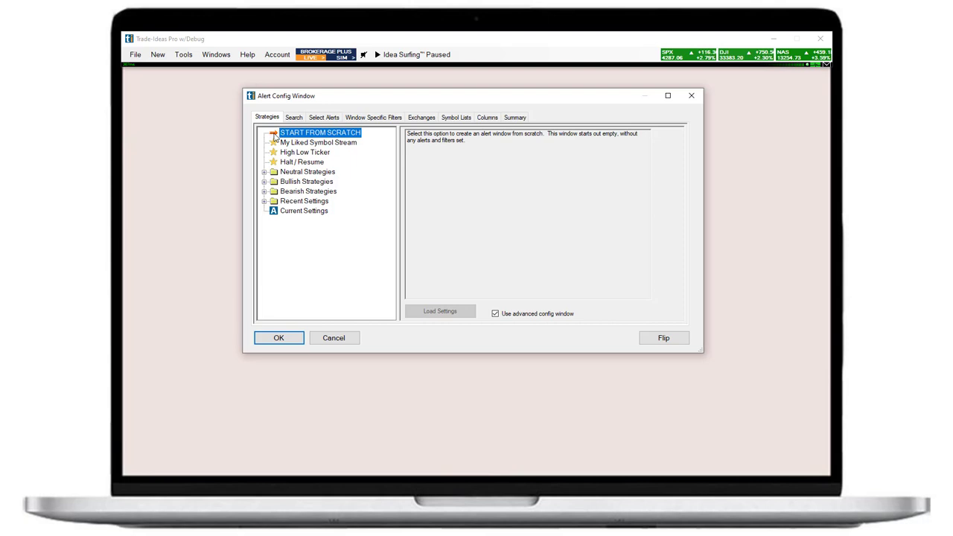
# - Browse the search list filtered by the Filter and Alert categories
pyautogui.click(293, 117)
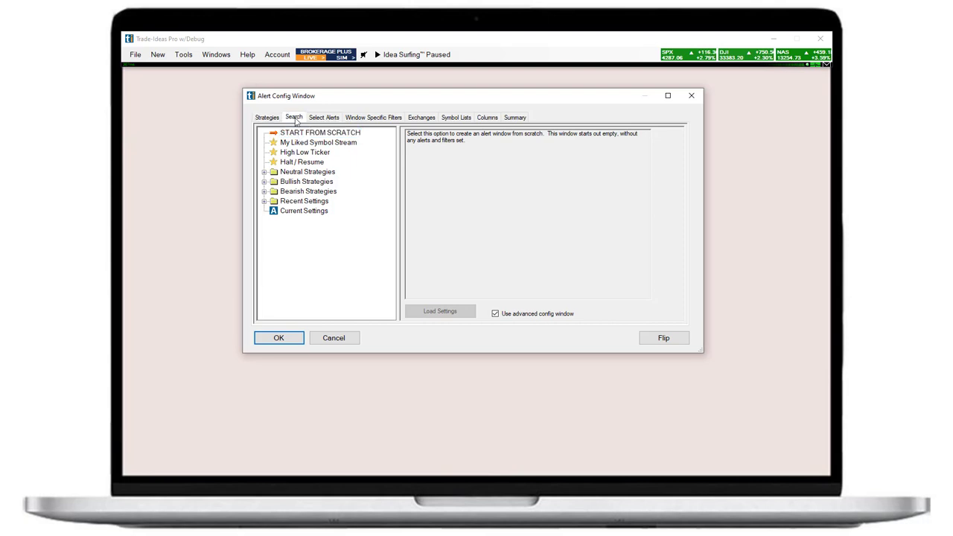
pyautogui.click(294, 117)
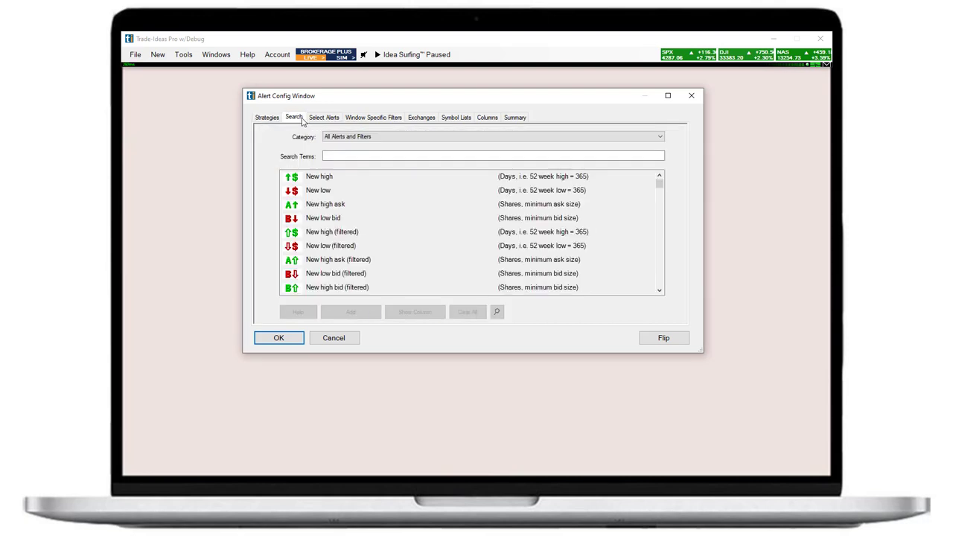
pyautogui.click(492, 136)
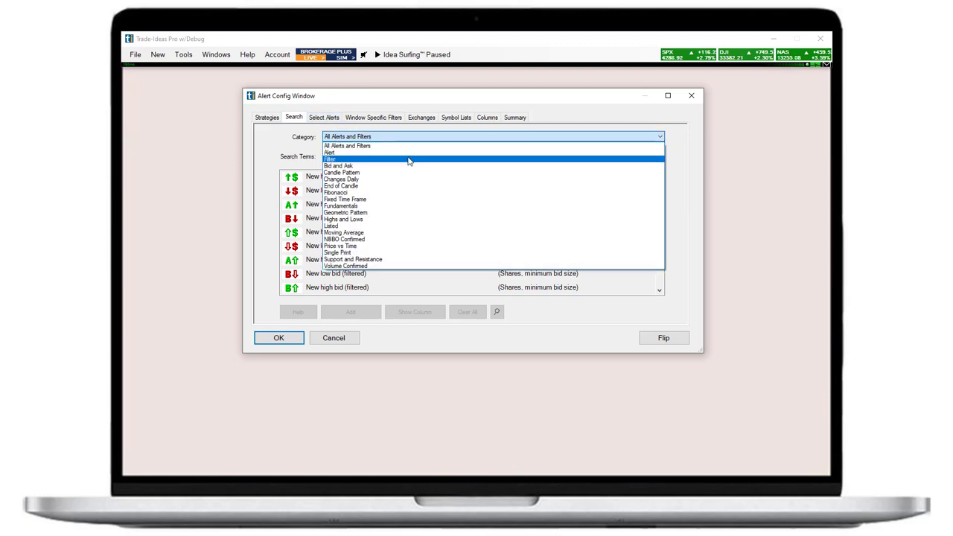
pyautogui.click(328, 159)
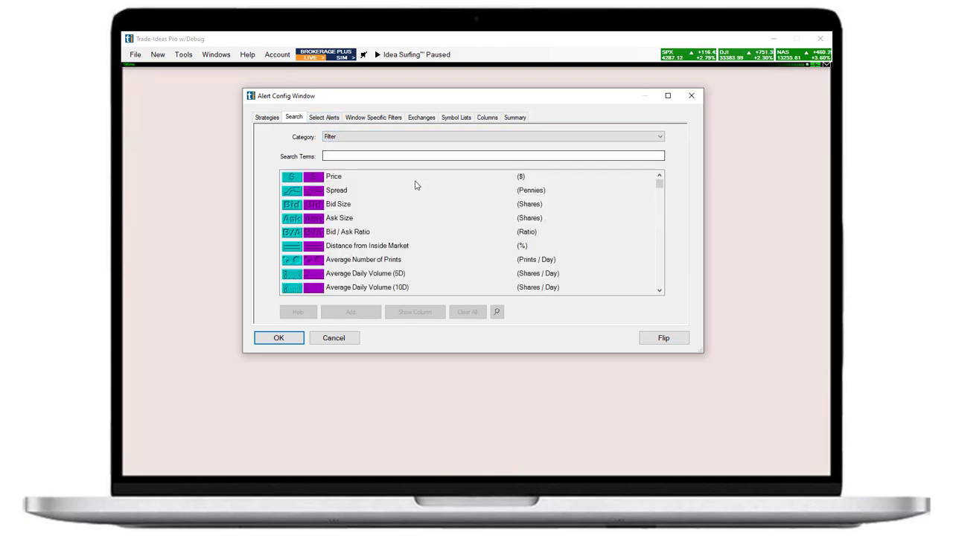
pyautogui.scroll(-3)
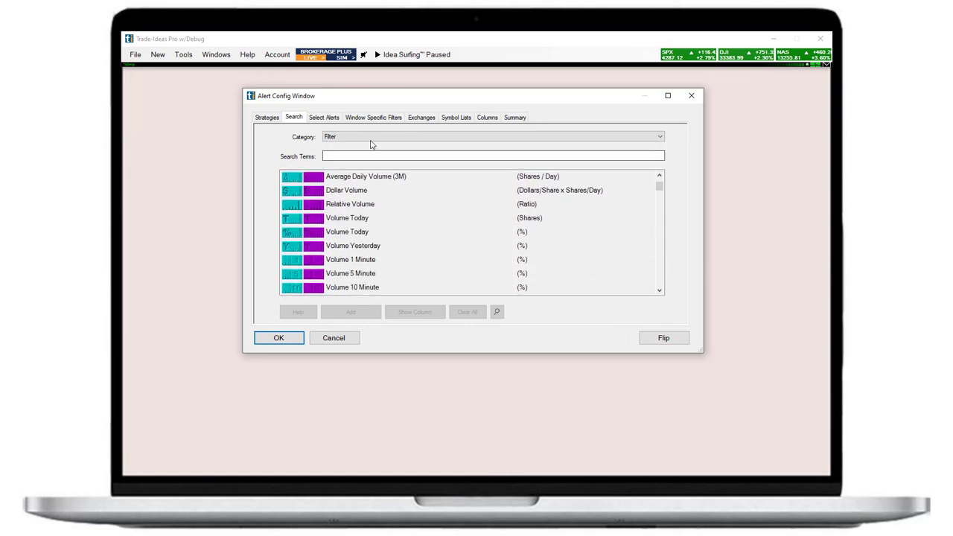
pyautogui.click(491, 136)
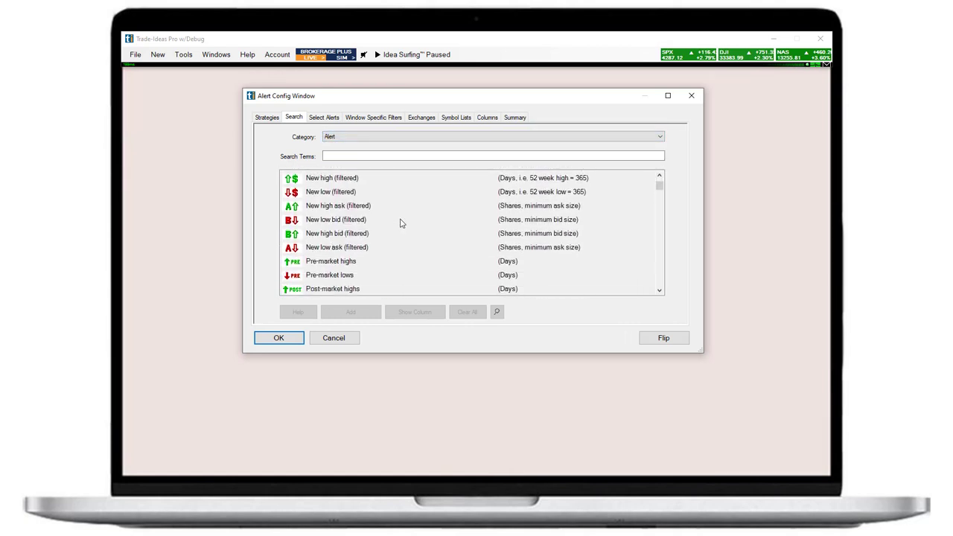
pyautogui.scroll(-3)
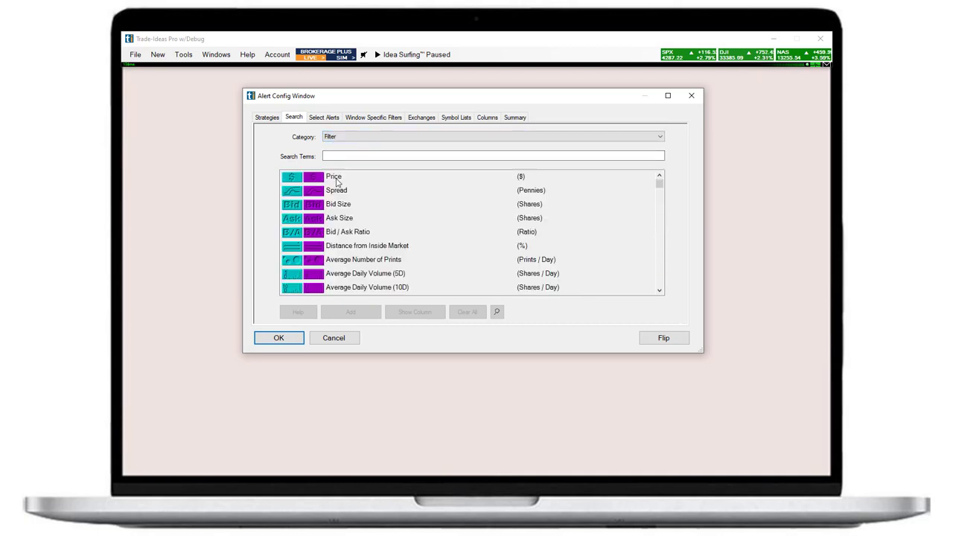
# - Add the Price filter with Min 10 and Max 100
pyautogui.click(333, 176)
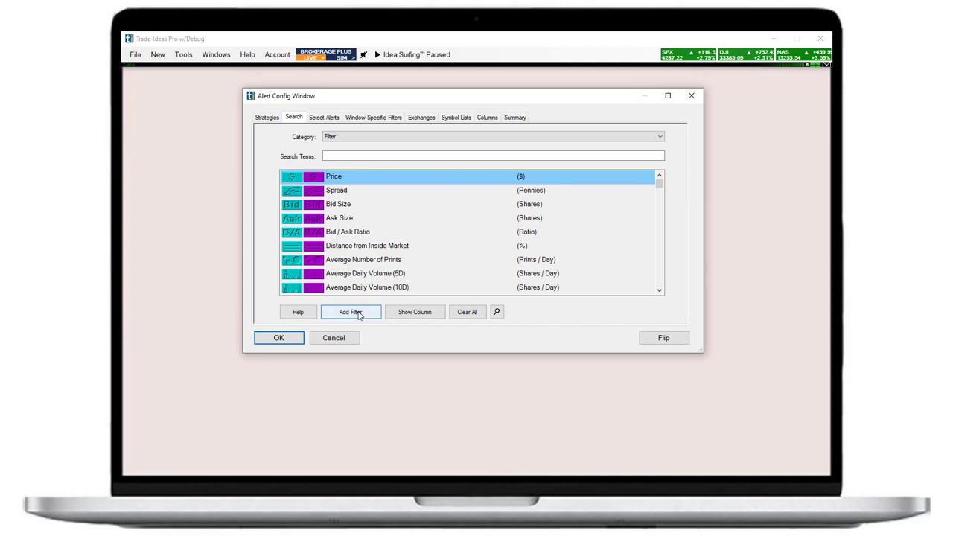
pyautogui.click(373, 117)
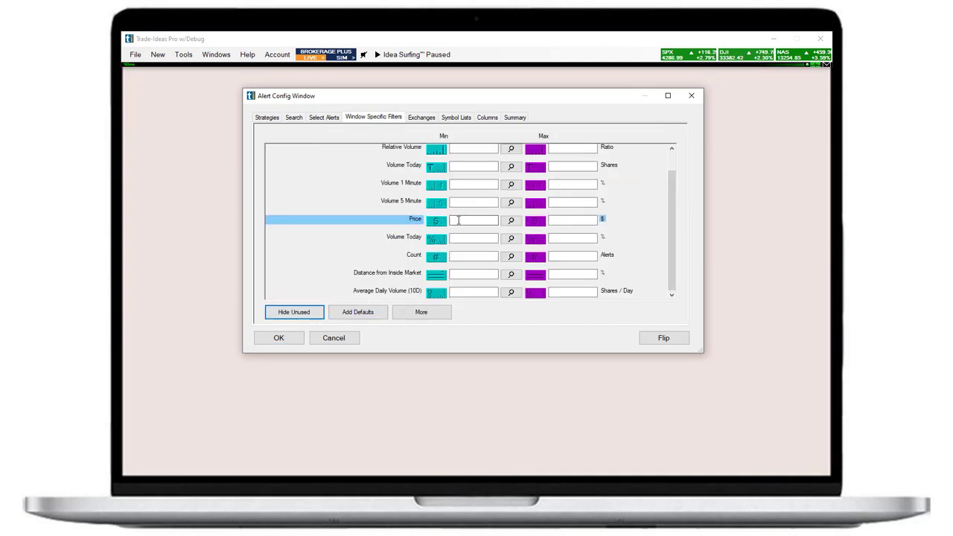
pyautogui.write('1')
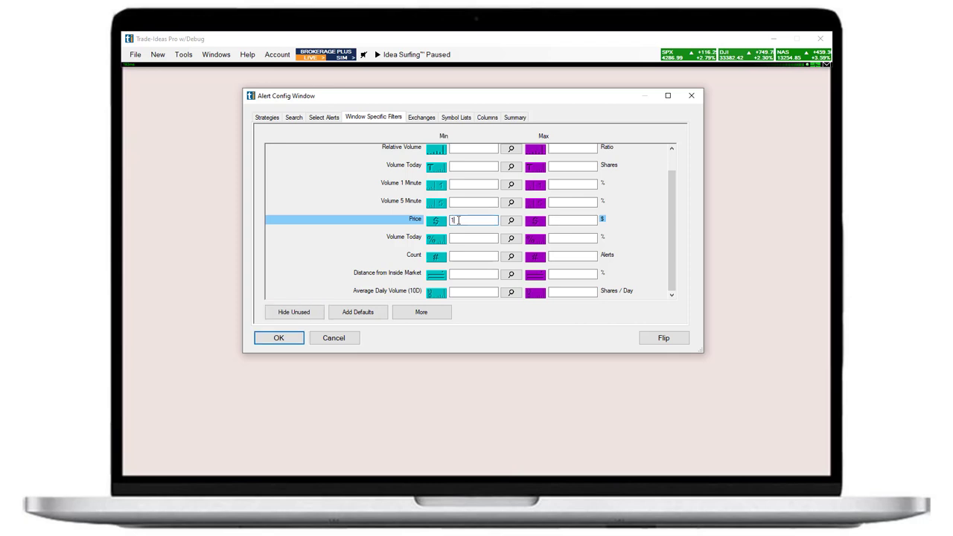
pyautogui.write('0')
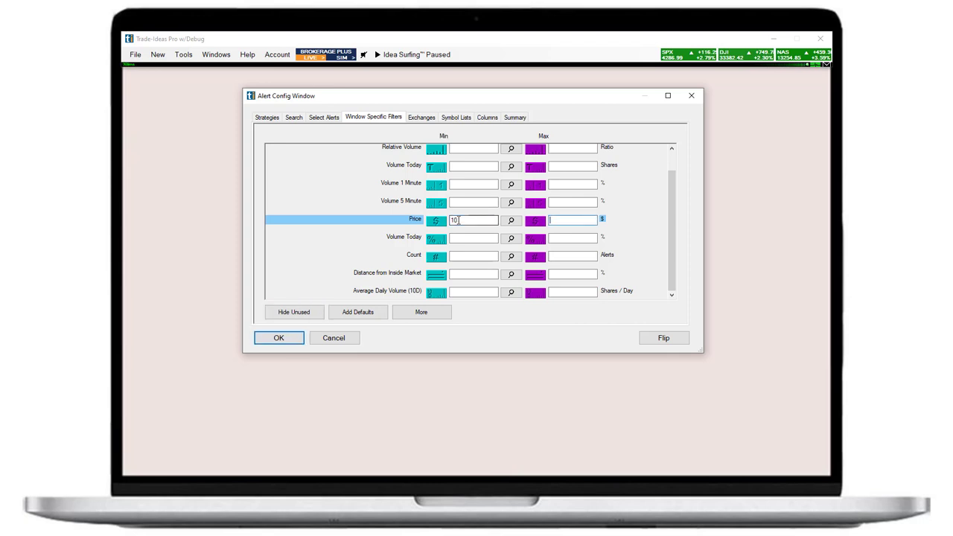
pyautogui.write('100')
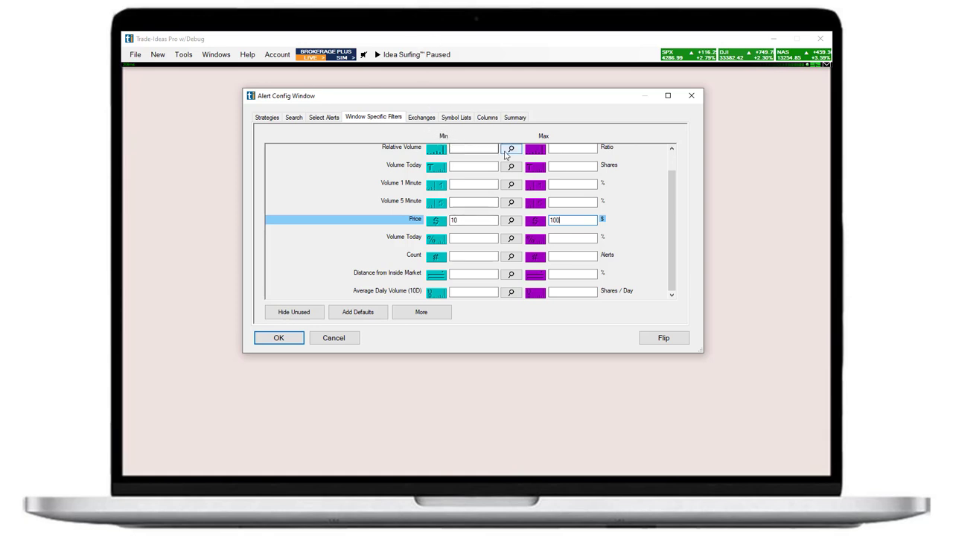
pyautogui.moveTo(551, 140)
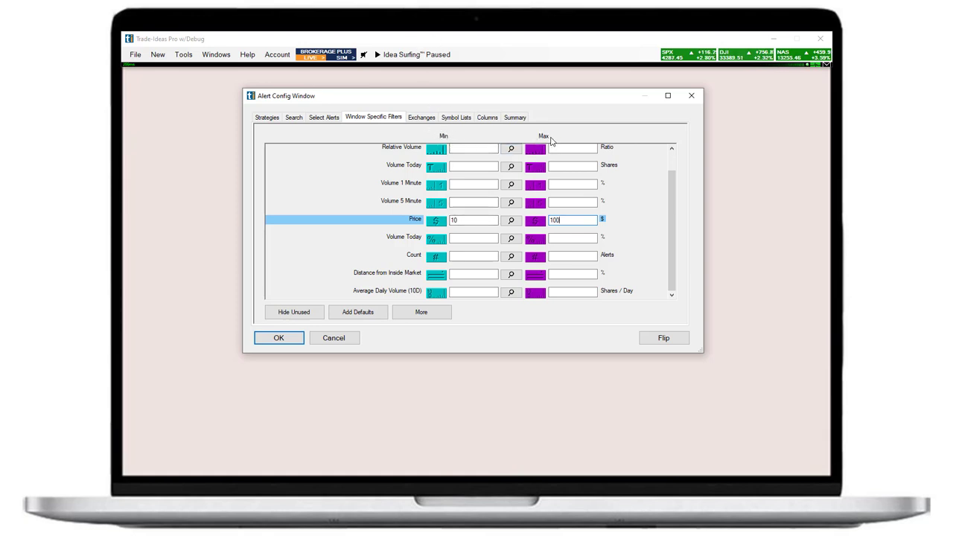
# - Search 'vol' and add Volume Today (Shares) with a 50,000 minimum
pyautogui.click(293, 117)
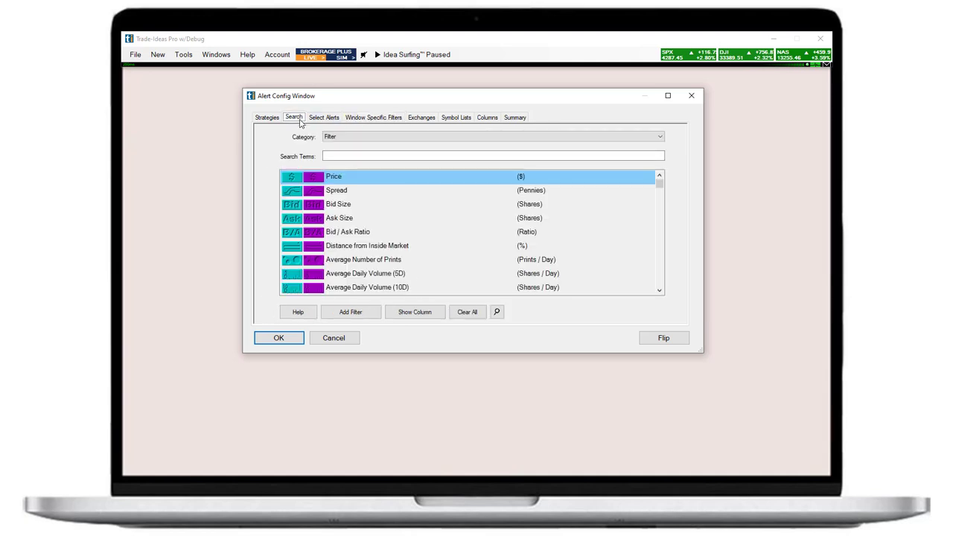
pyautogui.write('volume')
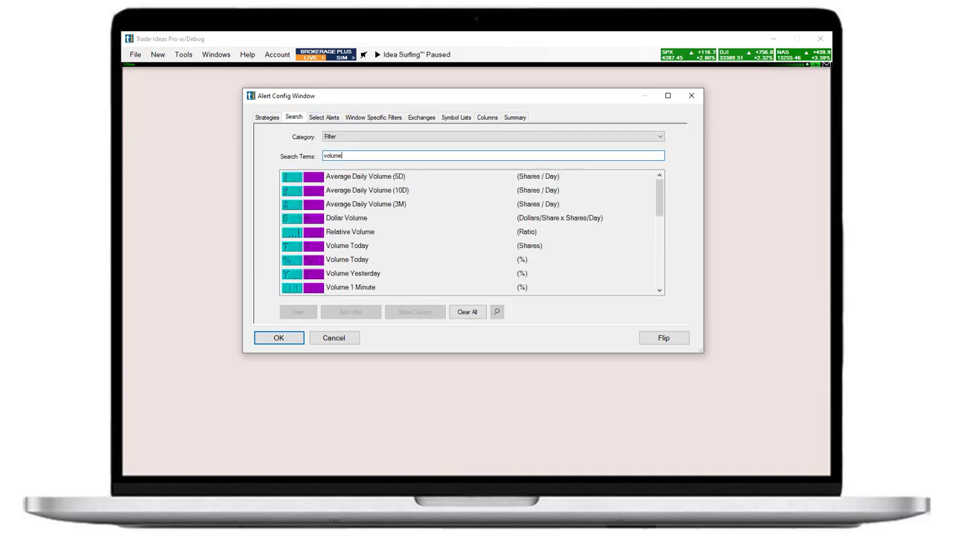
pyautogui.scroll(-3)
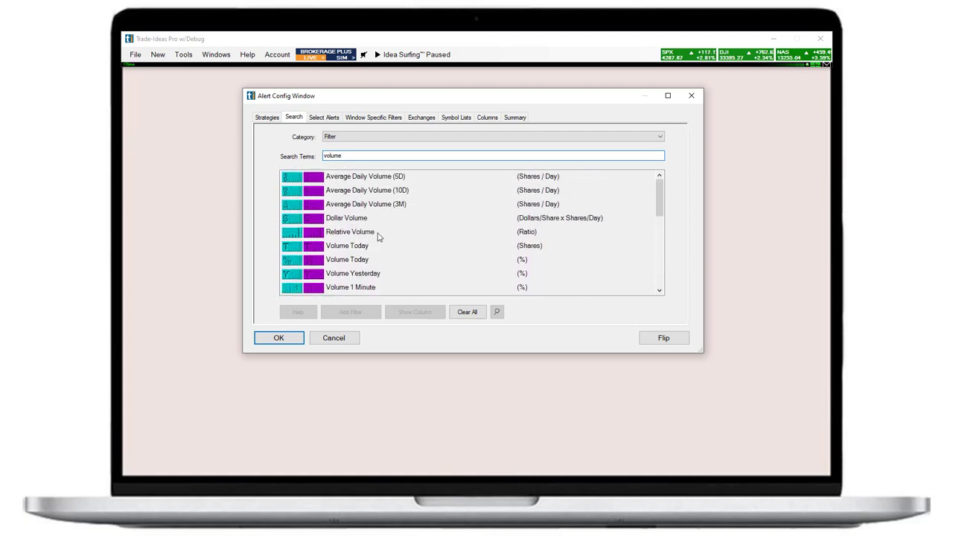
pyautogui.click(346, 245)
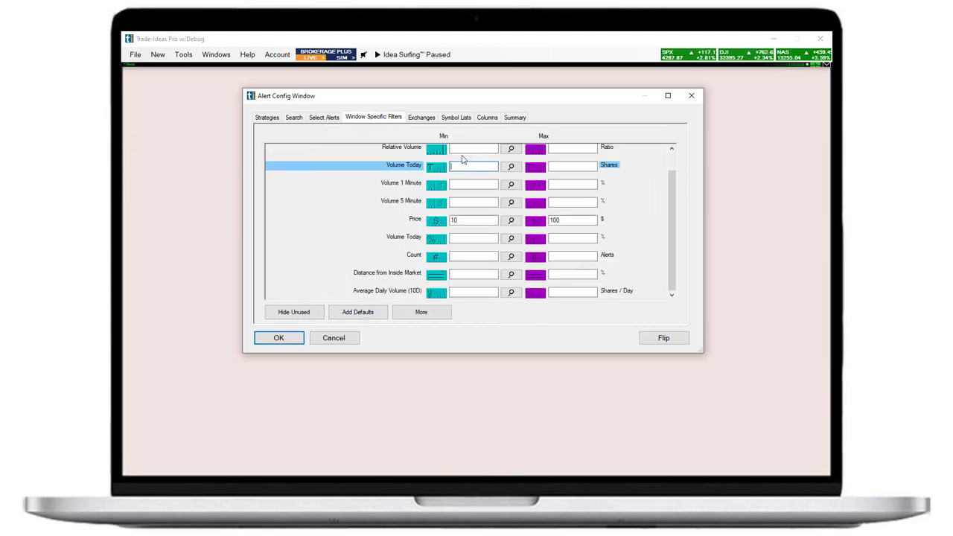
pyautogui.write('50000')
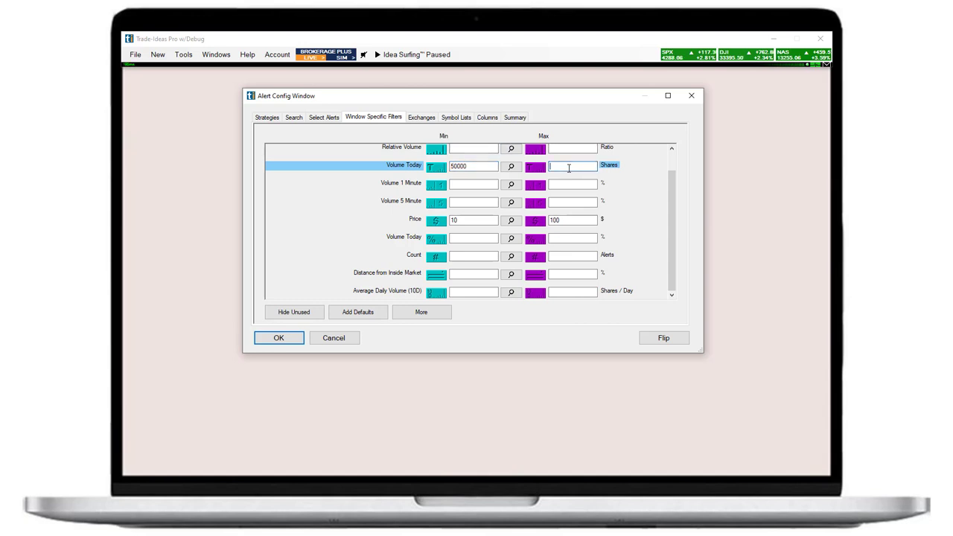
pyautogui.moveTo(542, 172)
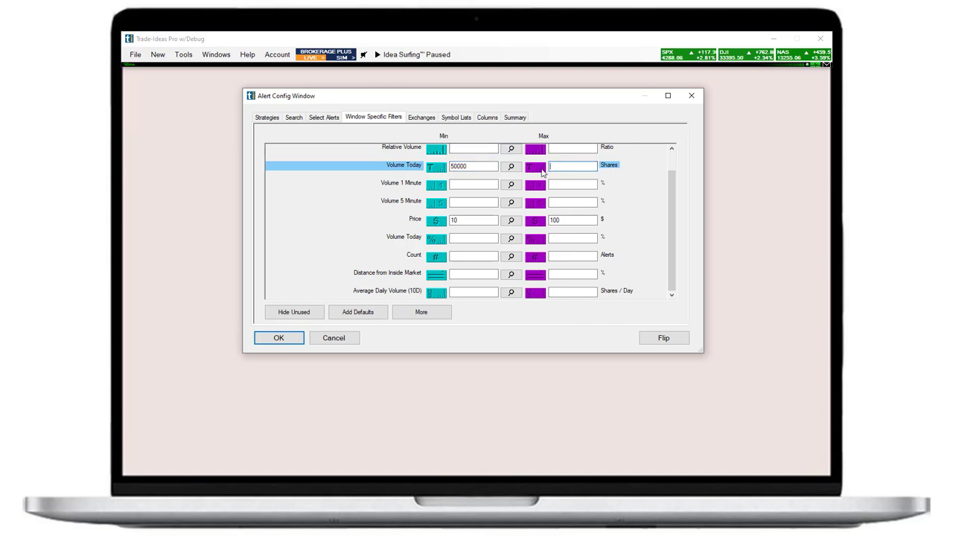
pyautogui.click(511, 166)
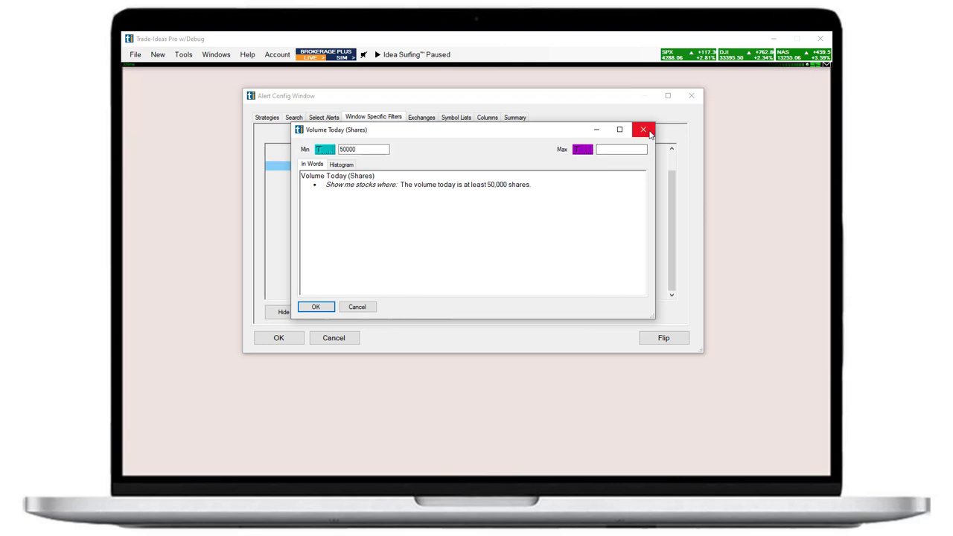
# - Open the Show Me 'In Words' description for the Price filter
pyautogui.click(643, 130)
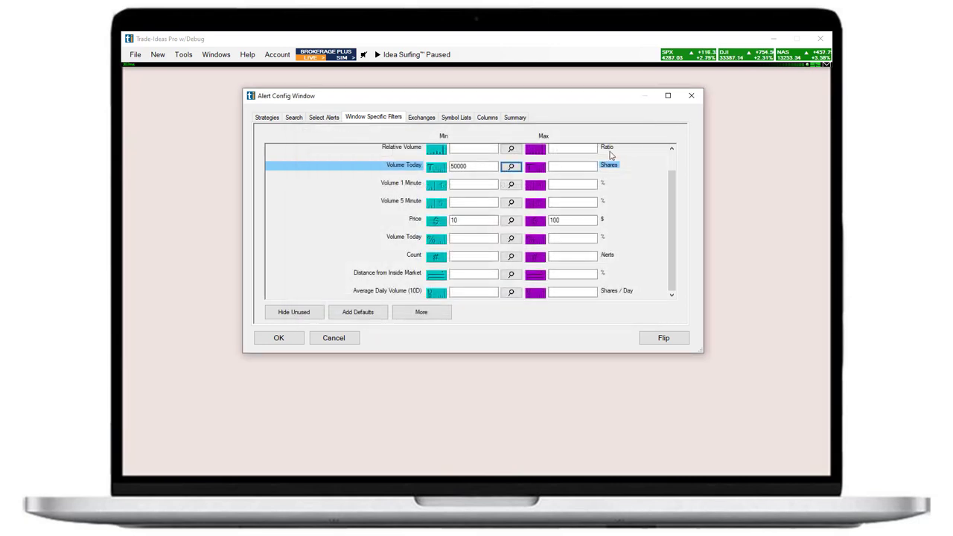
pyautogui.moveTo(511, 220)
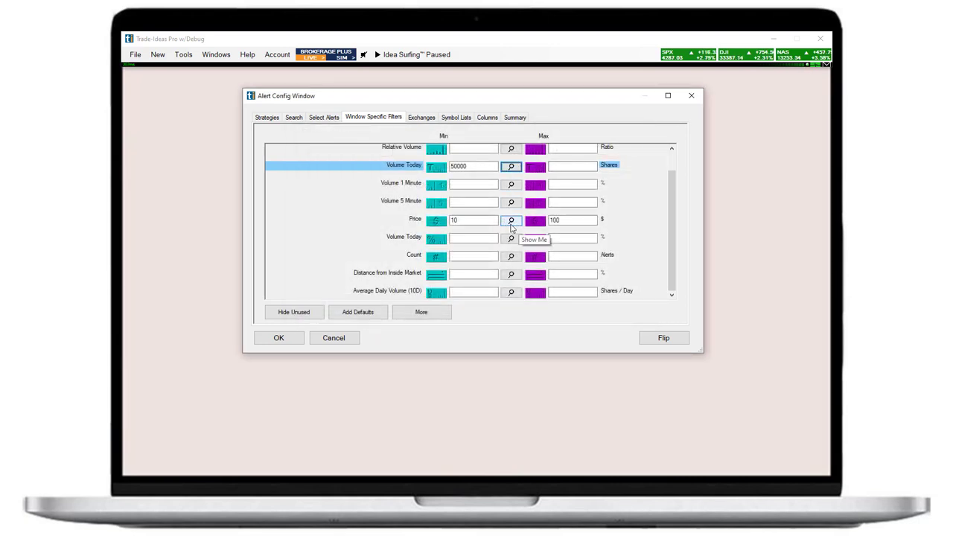
pyautogui.click(511, 219)
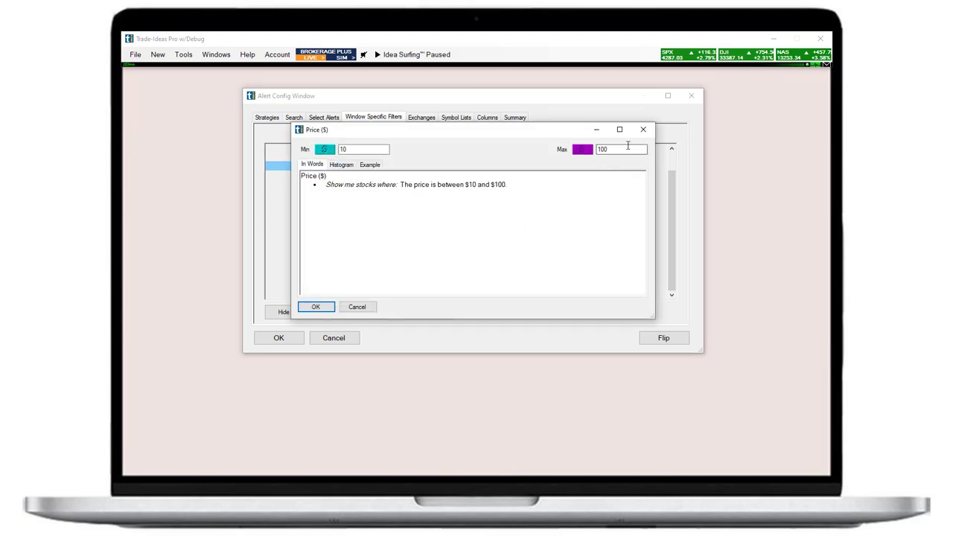
pyautogui.click(316, 307)
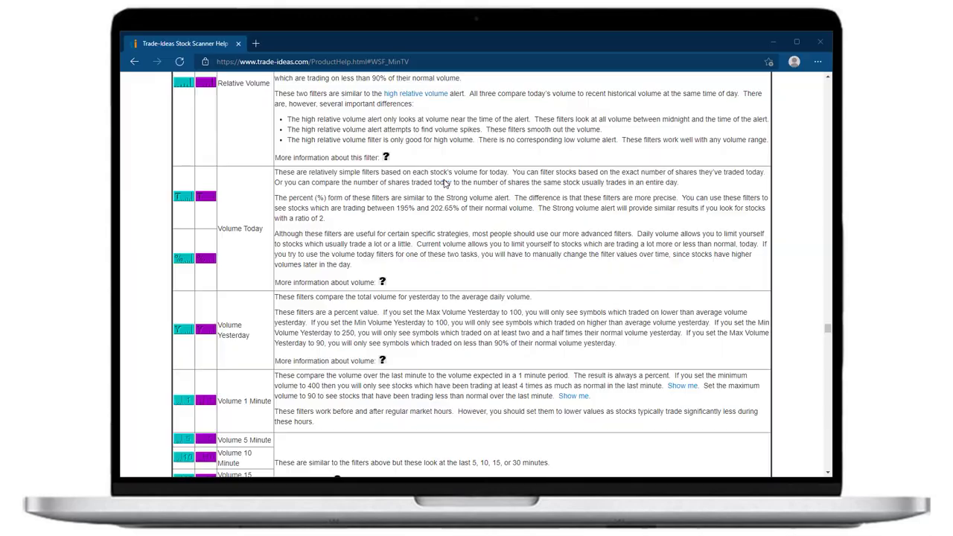
# - Scroll through the Trade-Ideas scanner help on volume and range filters
pyautogui.scroll(-3)
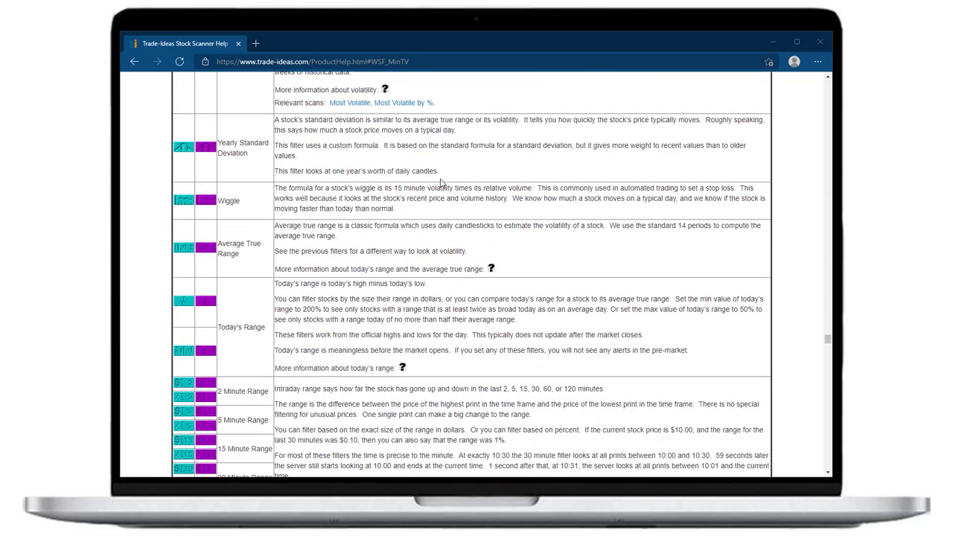
pyautogui.scroll(-3)
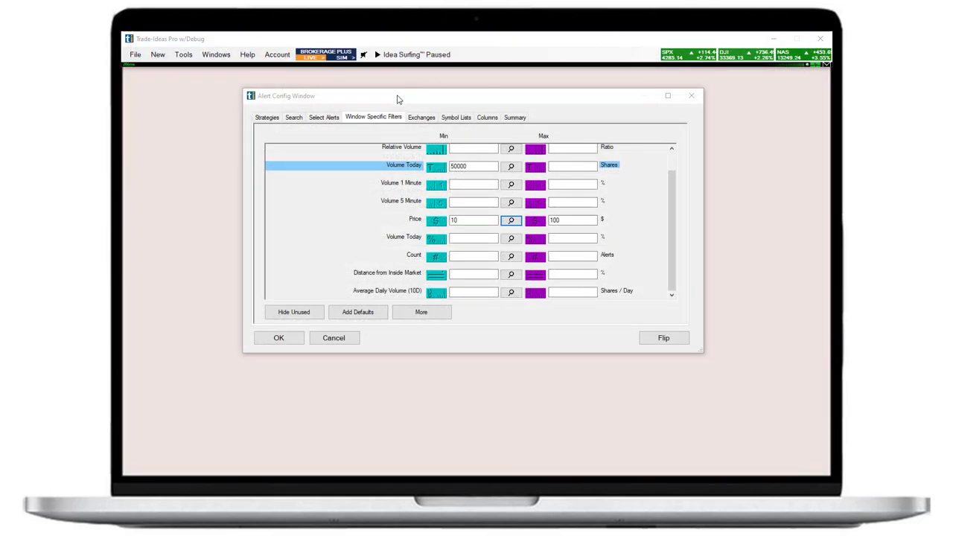
# - Search 'gap' and add Gap ($) and Gap (%) filters with minimums $0.50 and 4%
pyautogui.click(293, 117)
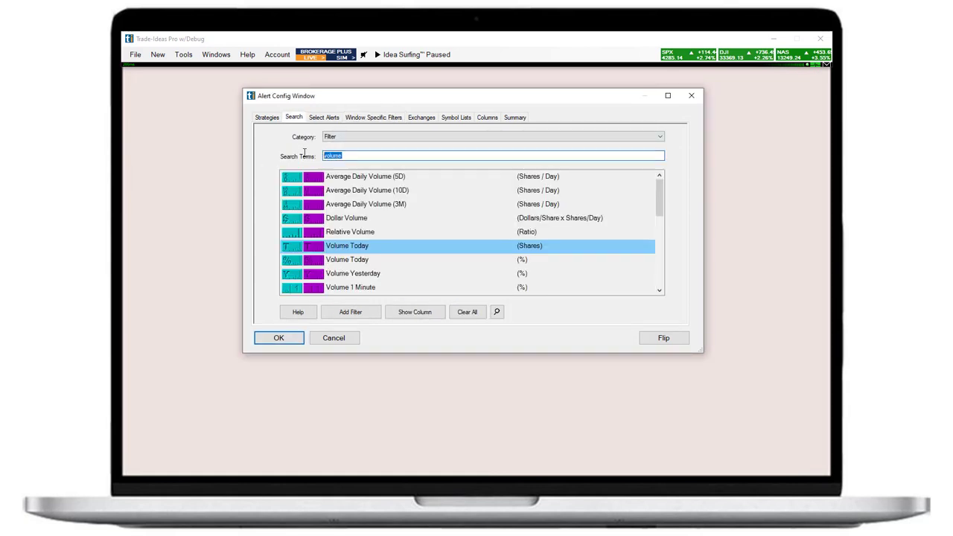
pyautogui.write('gap')
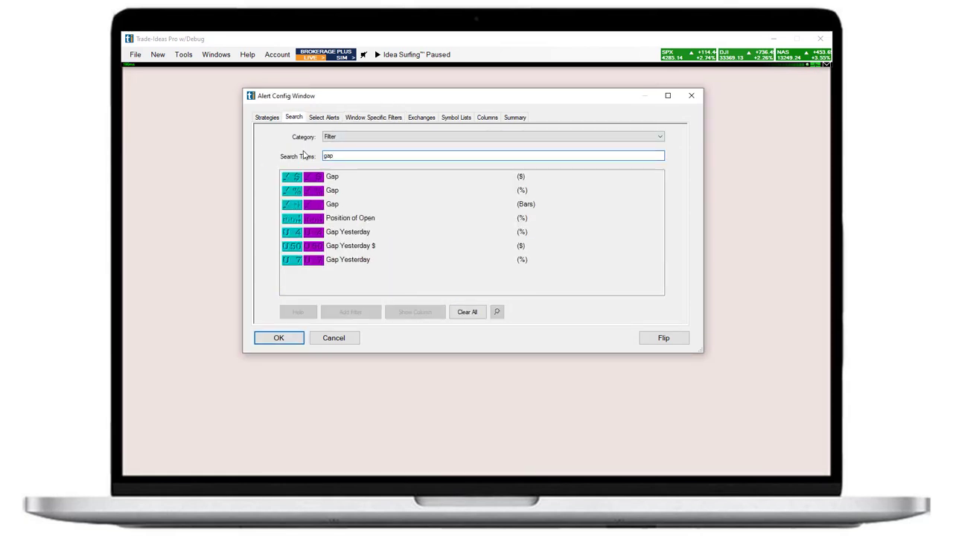
pyautogui.click(409, 176)
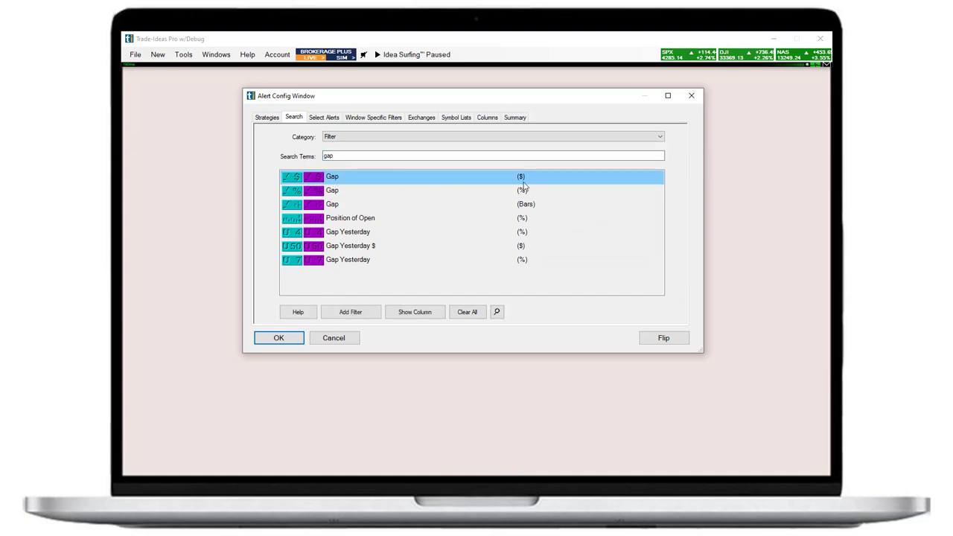
pyautogui.moveTo(333, 195)
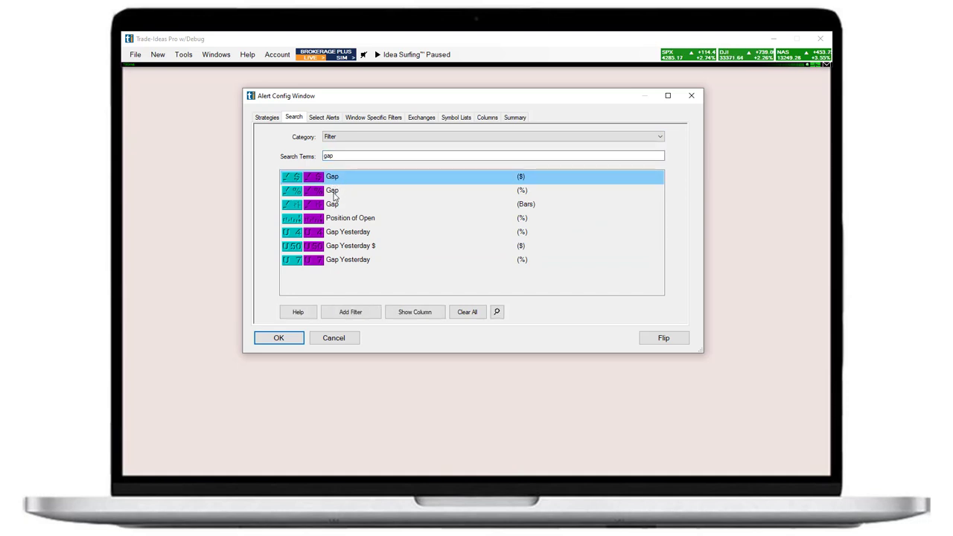
pyautogui.click(332, 190)
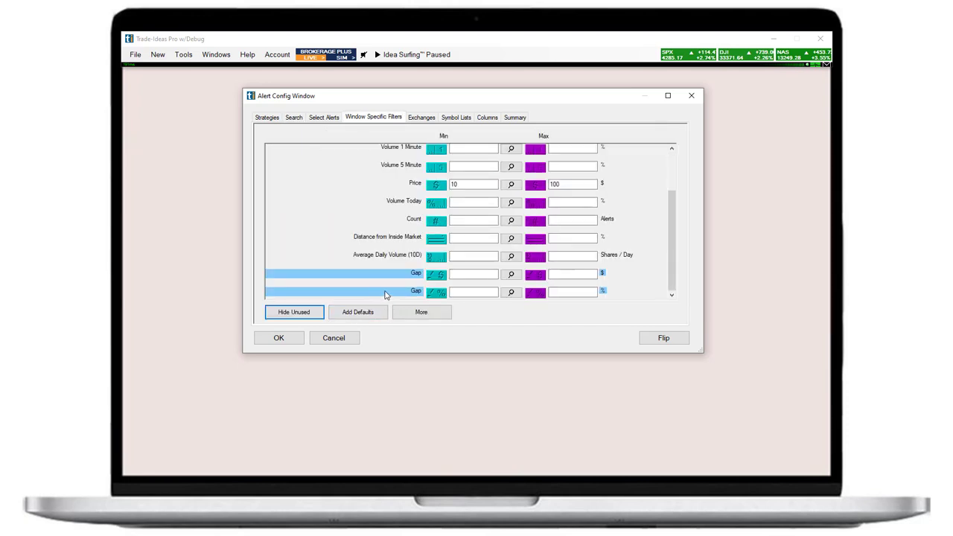
pyautogui.click(473, 291)
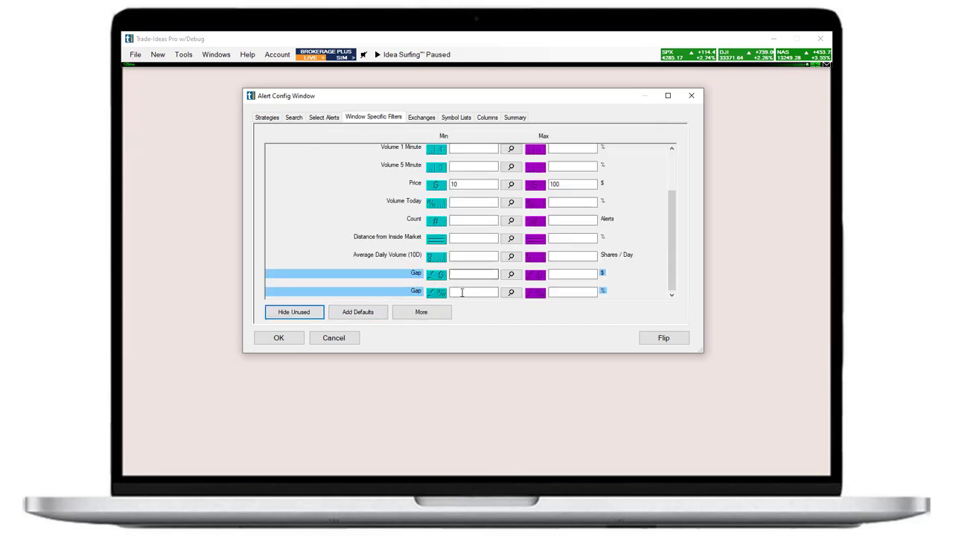
pyautogui.write('4')
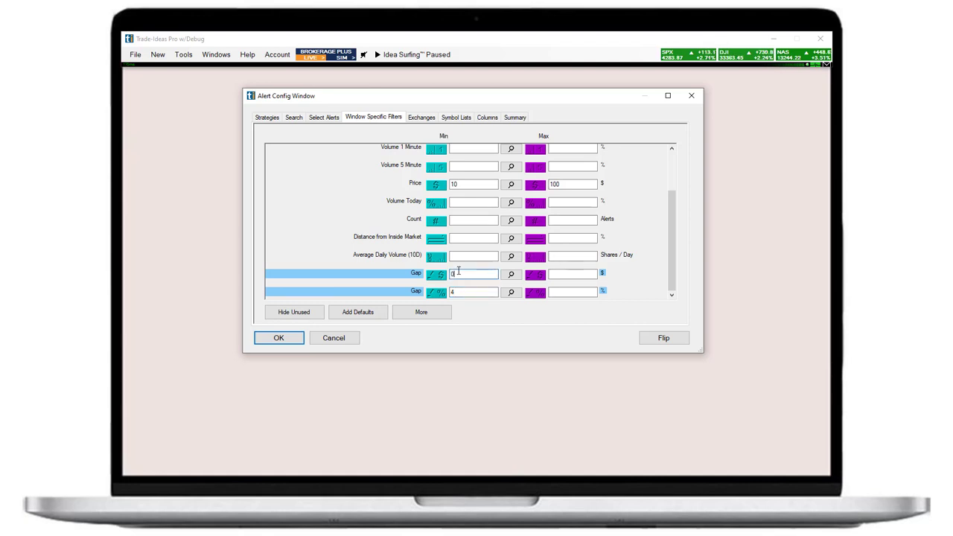
pyautogui.write('0.99')
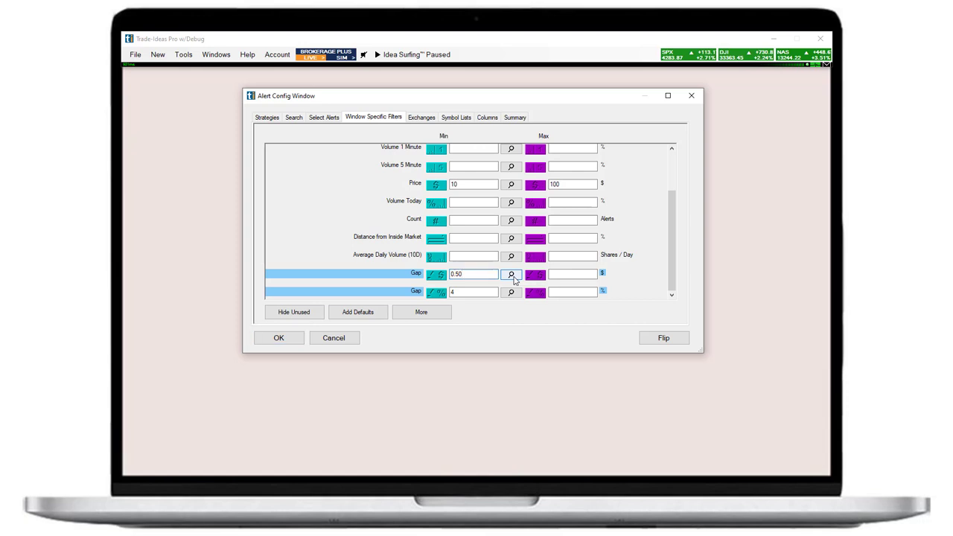
# - Review the Show Me descriptions of the dollar and percent Gap filters
pyautogui.click(511, 274)
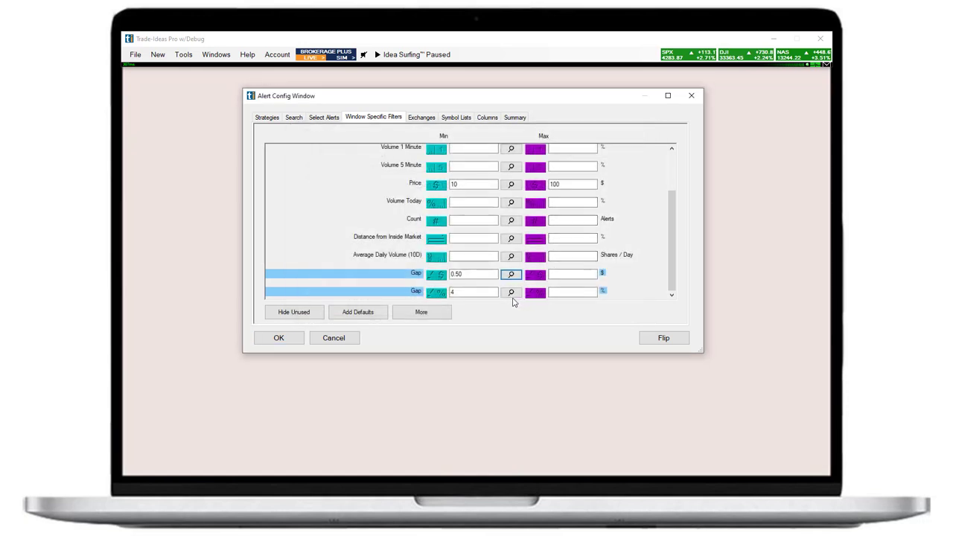
pyautogui.click(510, 292)
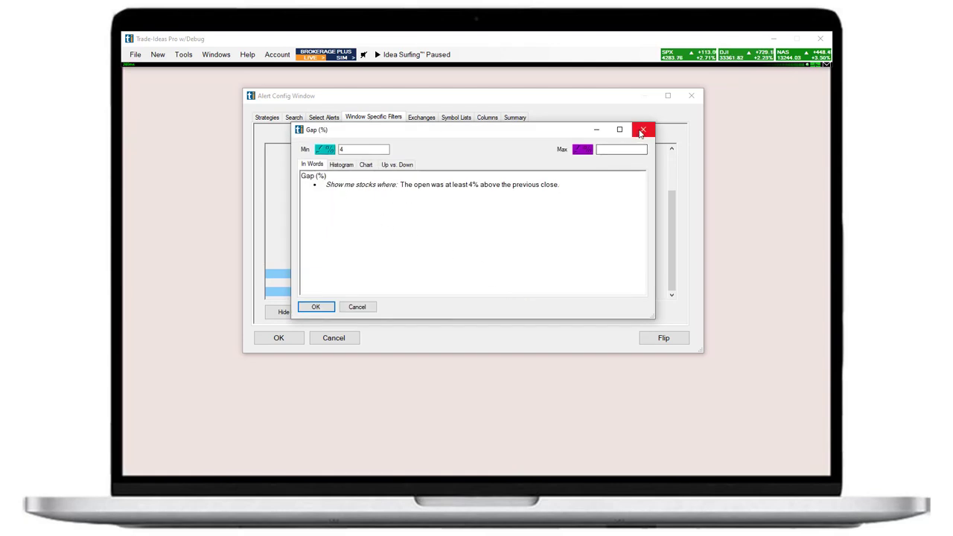
pyautogui.click(643, 129)
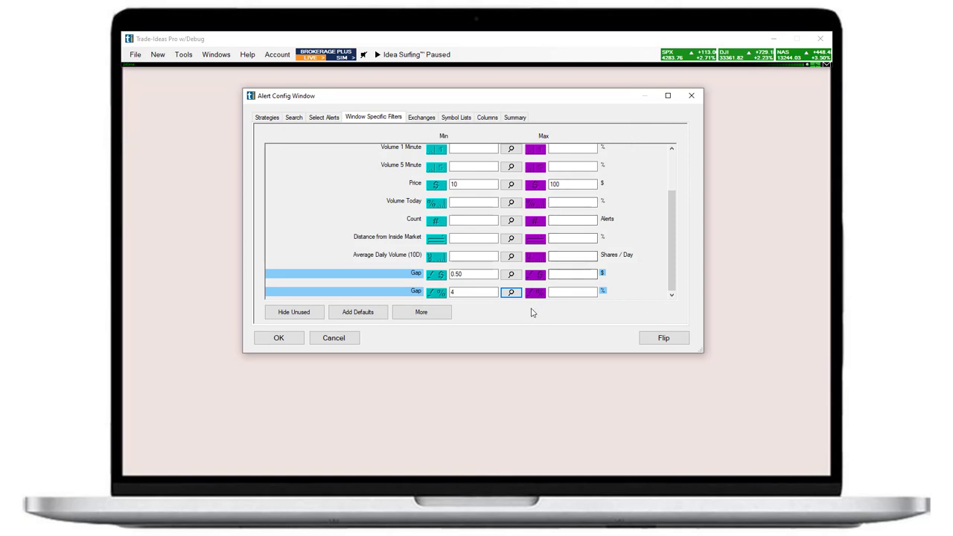
pyautogui.click(294, 117)
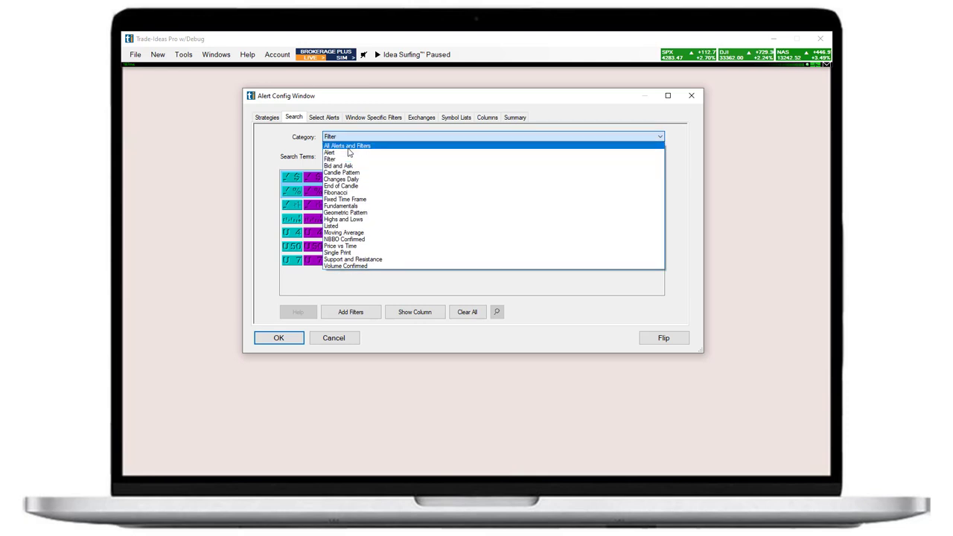
# - Add the New high and Pre-market highs alerts and enable them
pyautogui.click(329, 152)
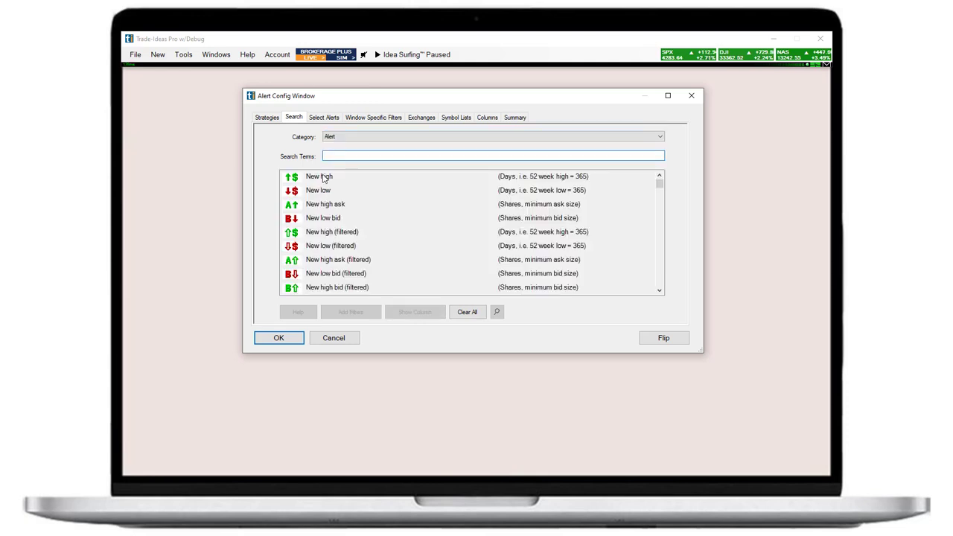
pyautogui.click(319, 176)
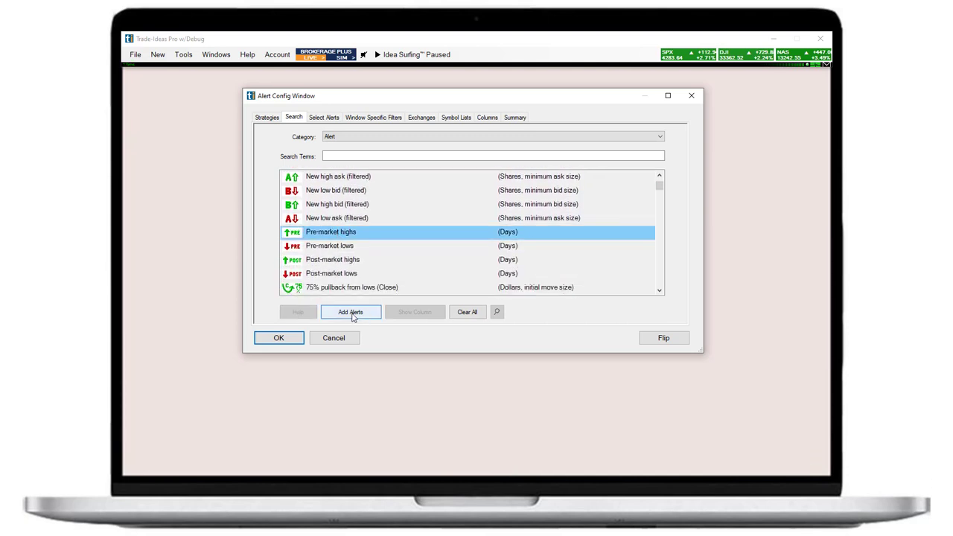
pyautogui.click(324, 116)
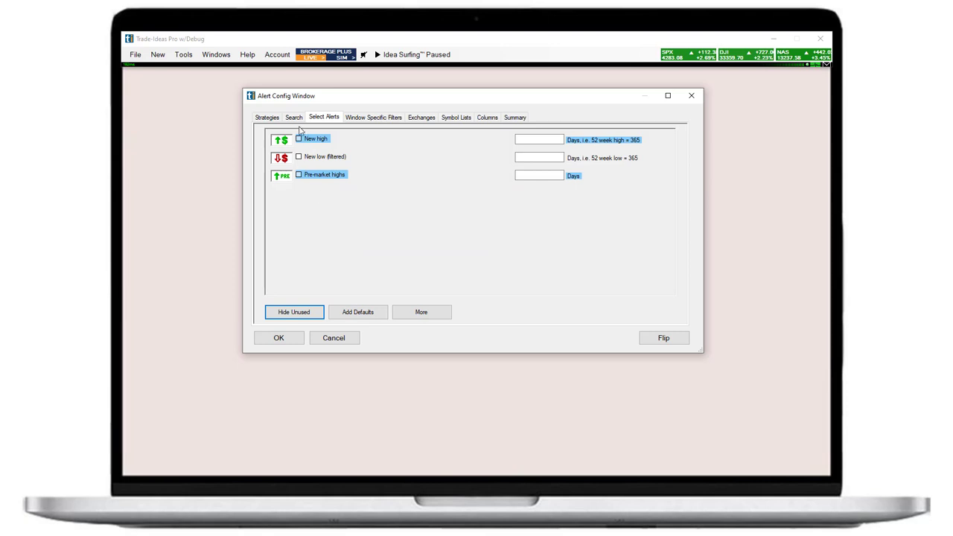
pyautogui.click(298, 139)
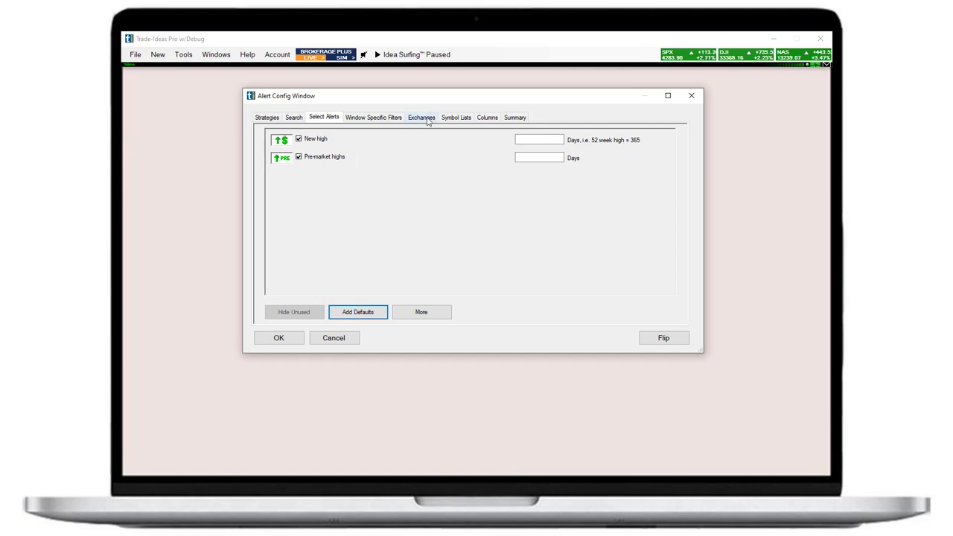
# - Check the NYSE, Arca, AMEX, NASDAQ exchanges and exclude the ETFs symbol list
pyautogui.click(421, 117)
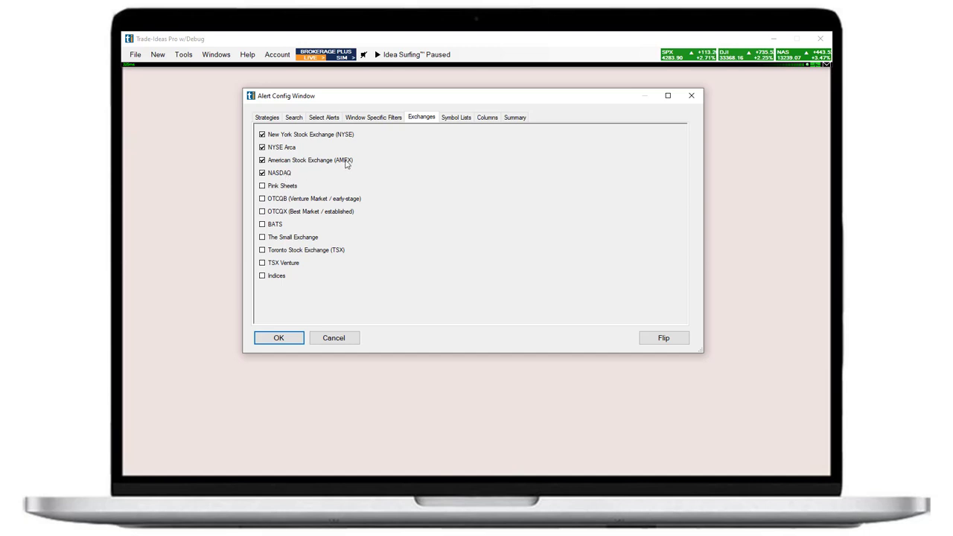
pyautogui.click(456, 116)
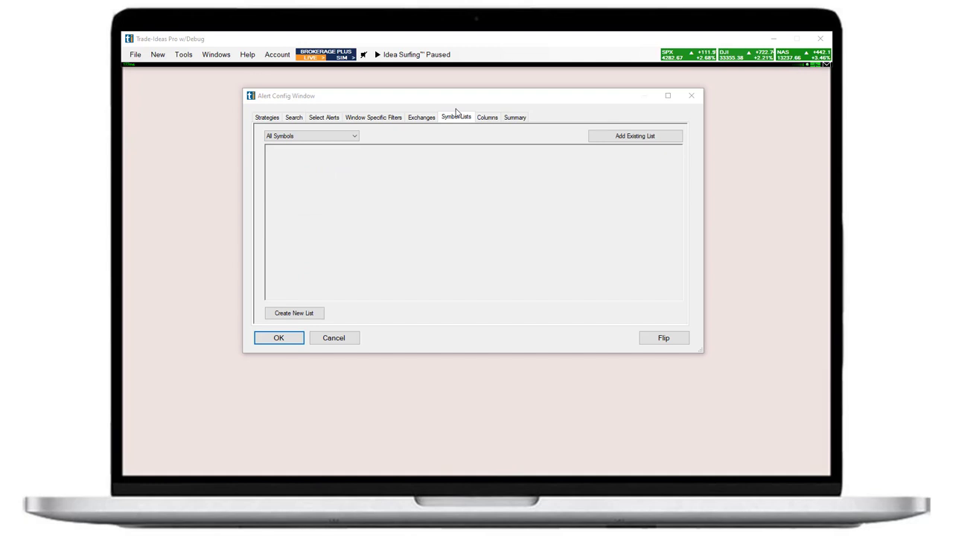
pyautogui.click(634, 136)
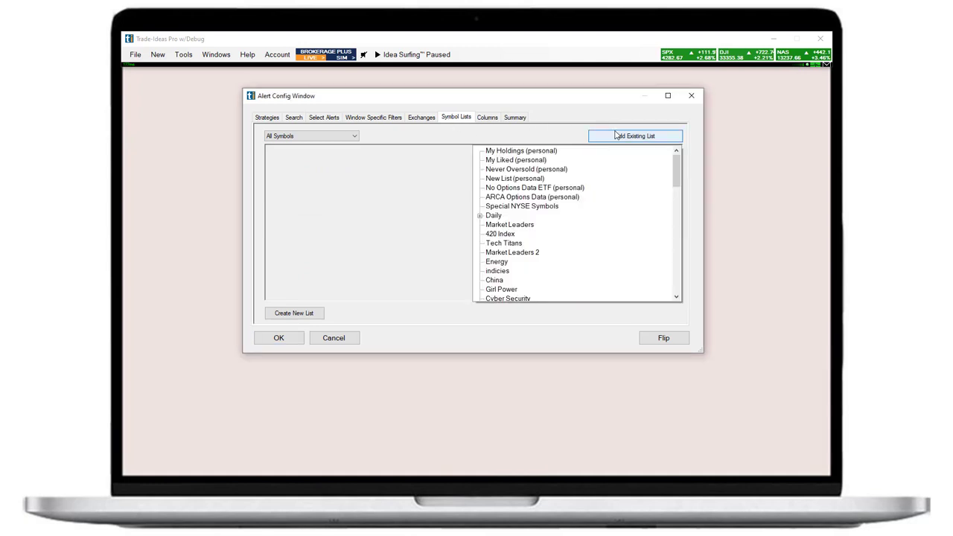
pyautogui.scroll(-3)
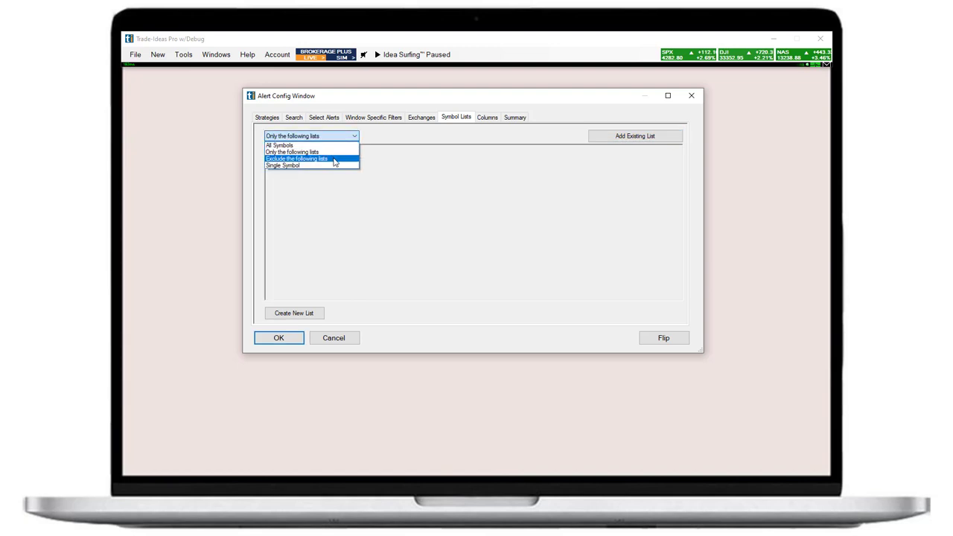
pyautogui.click(297, 159)
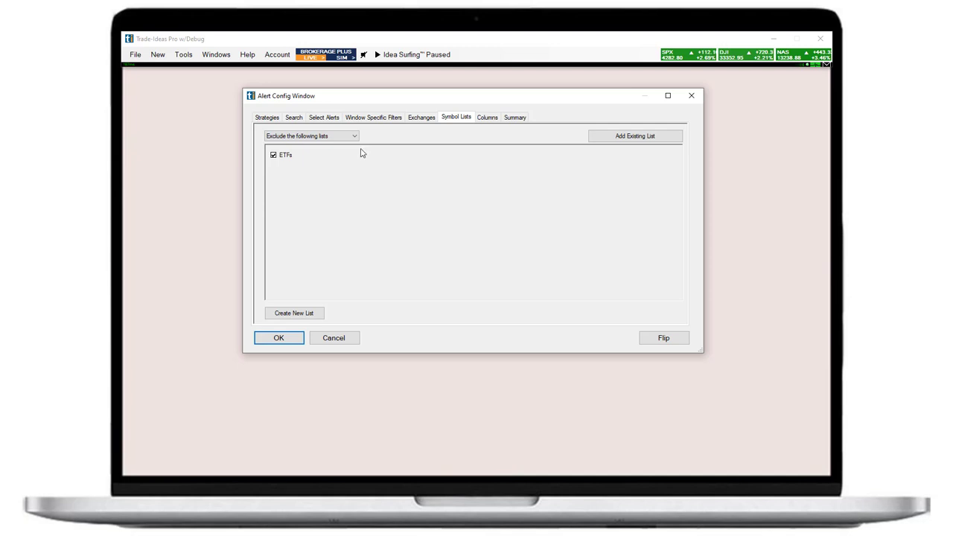
# - Move Gap ($) and Gap (%) into the displayed columns list
pyautogui.click(487, 116)
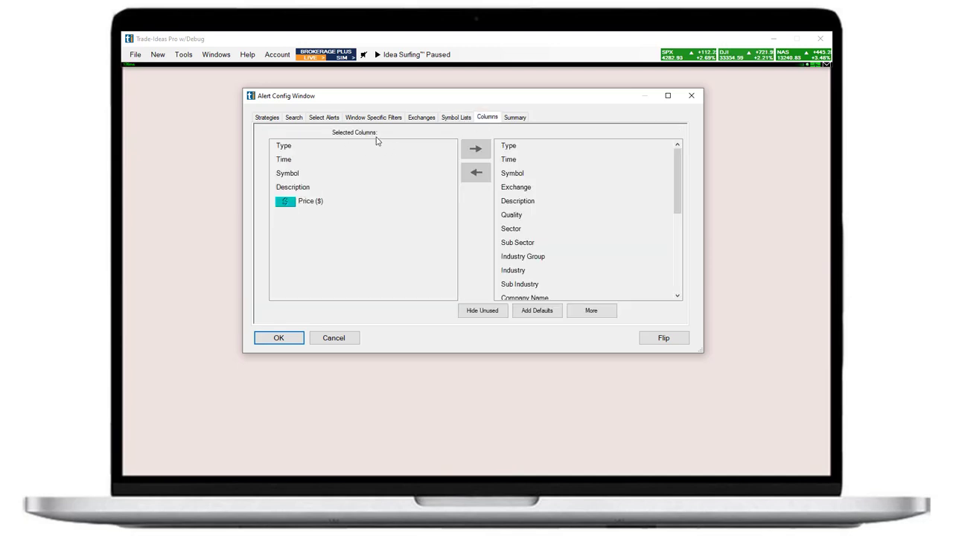
pyautogui.moveTo(301, 212)
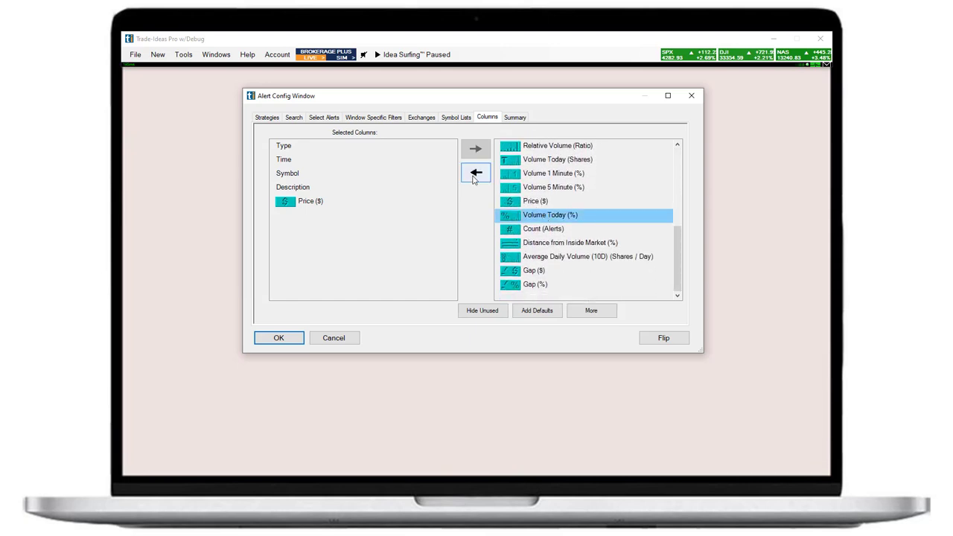
pyautogui.click(476, 172)
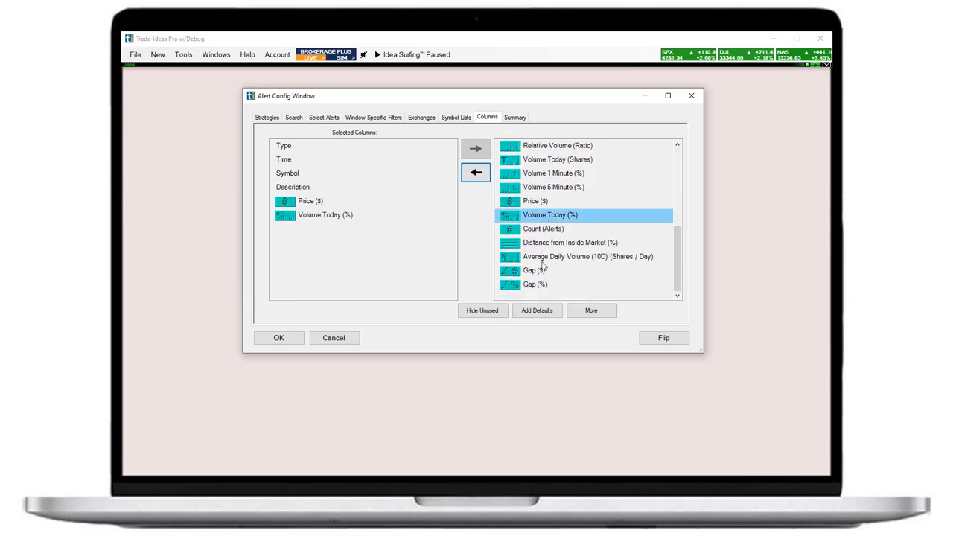
pyautogui.click(475, 172)
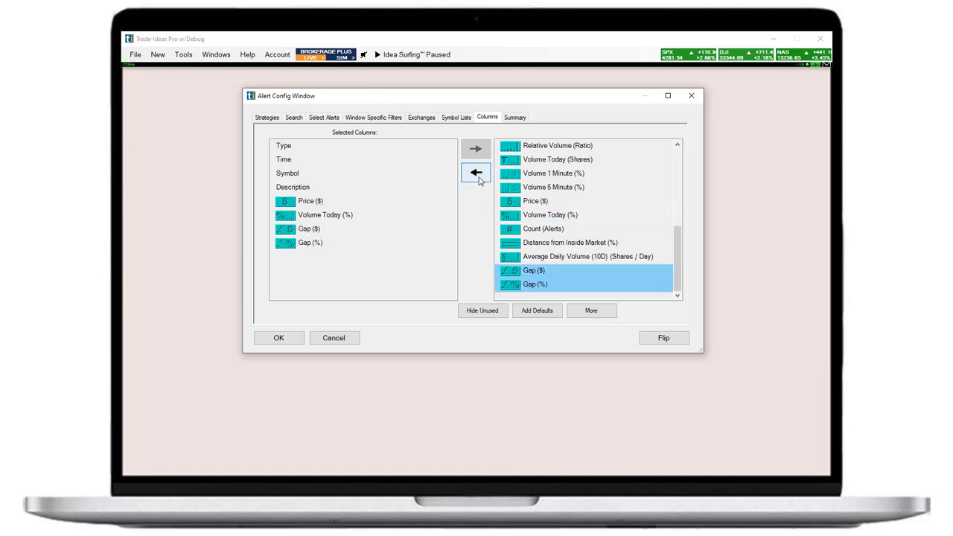
# - Set the Summary tab's Window Name to 'Gappers' and apply, opening the alert window
pyautogui.click(514, 117)
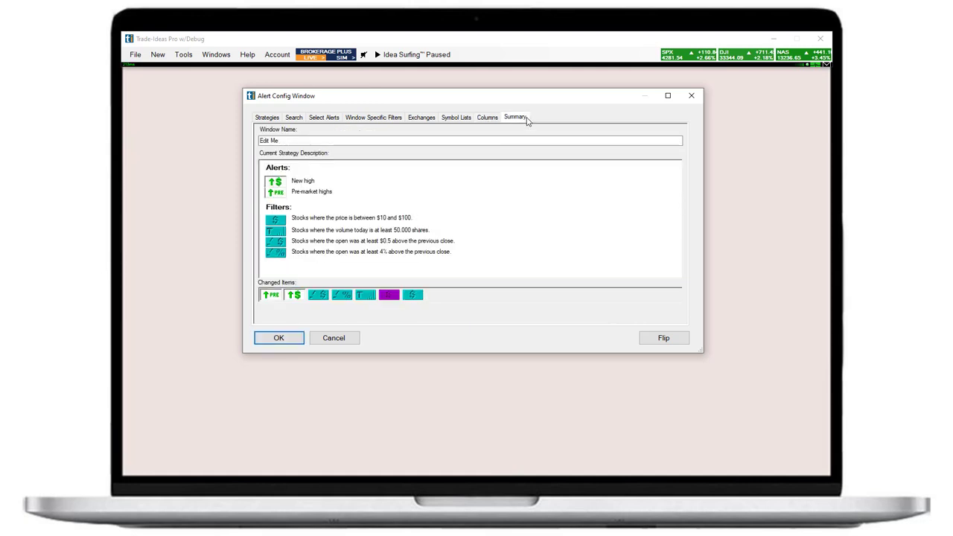
pyautogui.moveTo(294, 214)
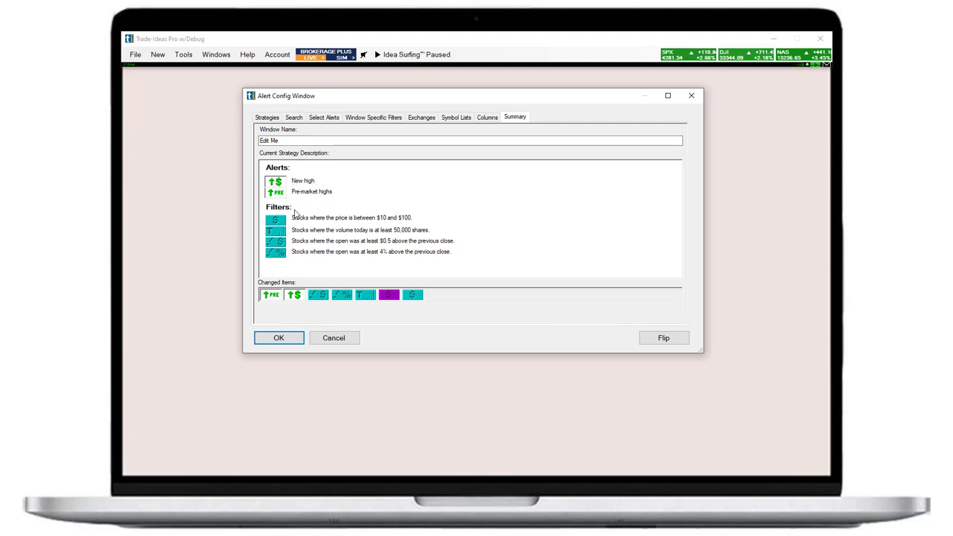
pyautogui.moveTo(434, 233)
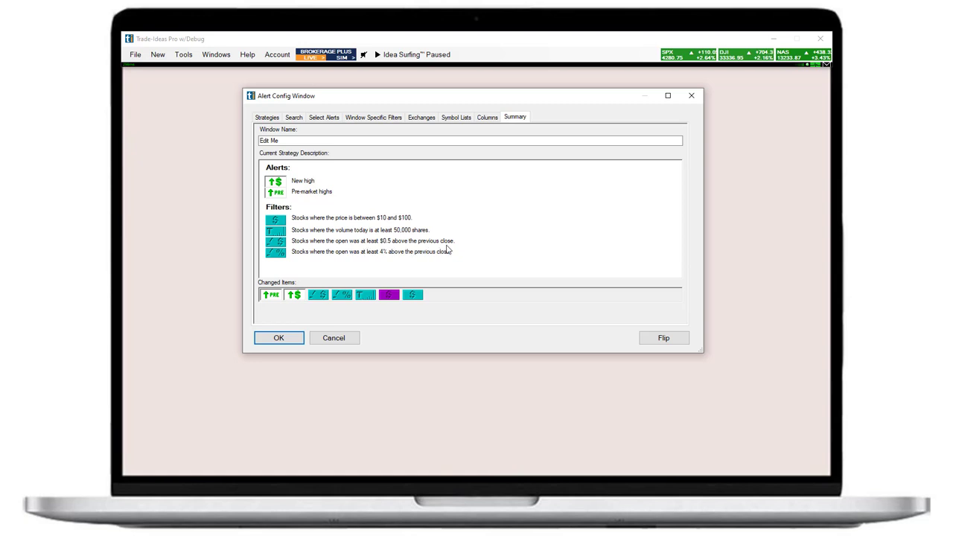
pyautogui.moveTo(366, 263)
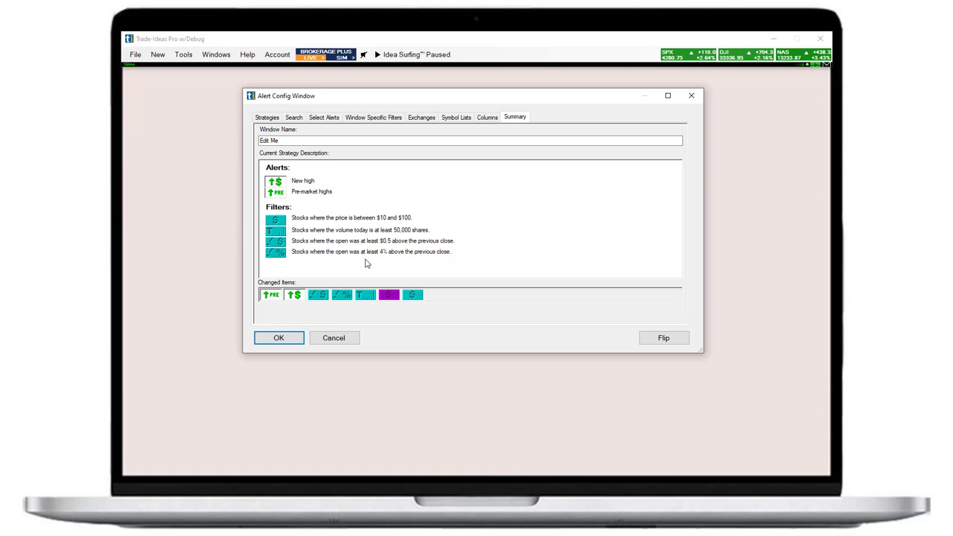
pyautogui.moveTo(324, 266)
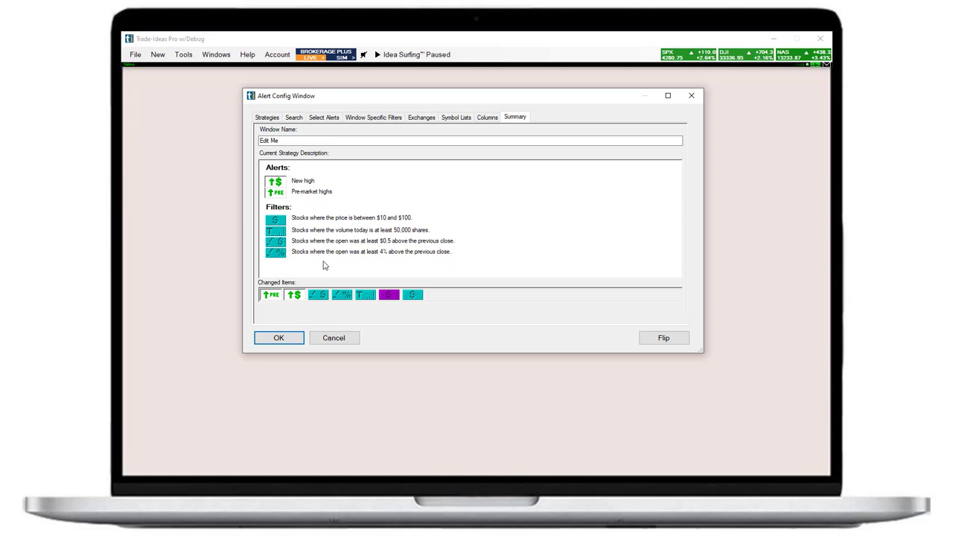
pyautogui.moveTo(290, 206)
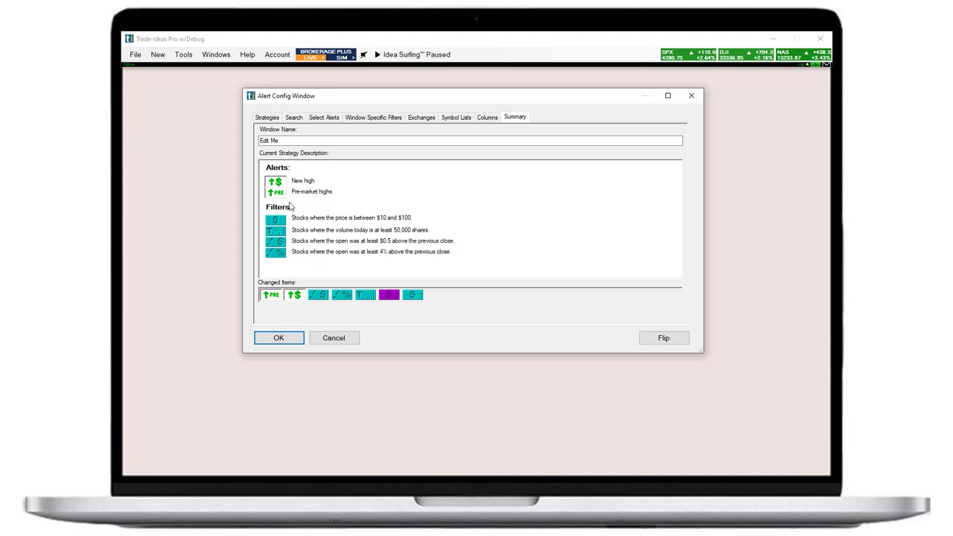
pyautogui.moveTo(337, 198)
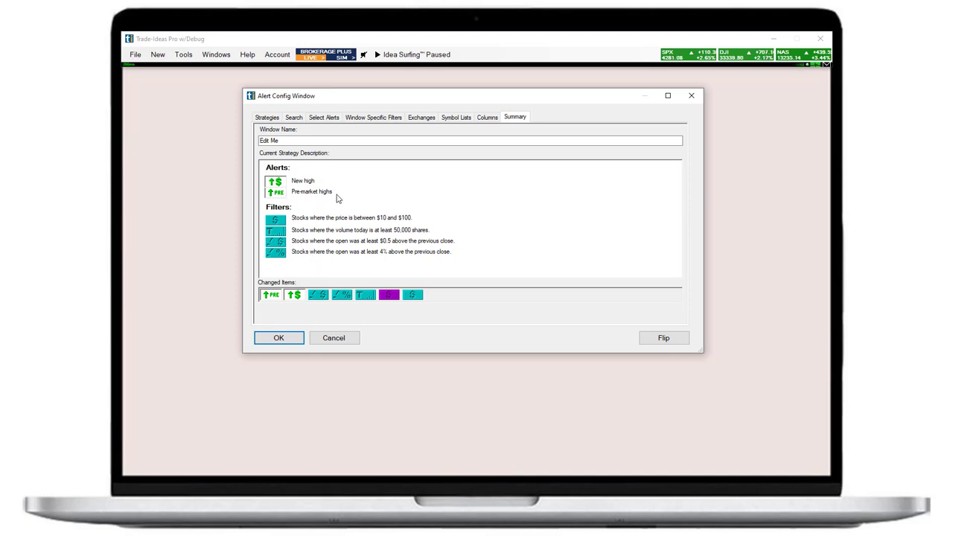
pyautogui.moveTo(276, 164)
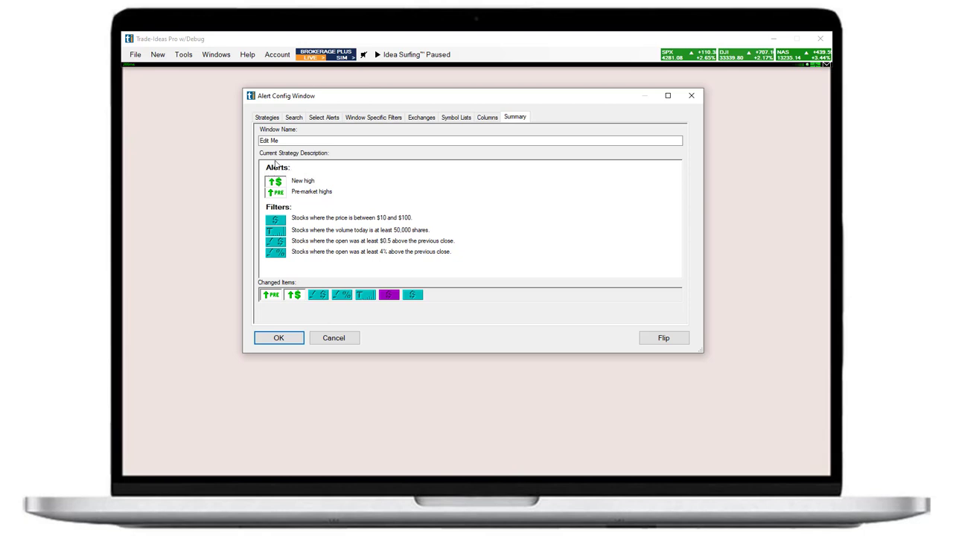
pyautogui.moveTo(290, 247)
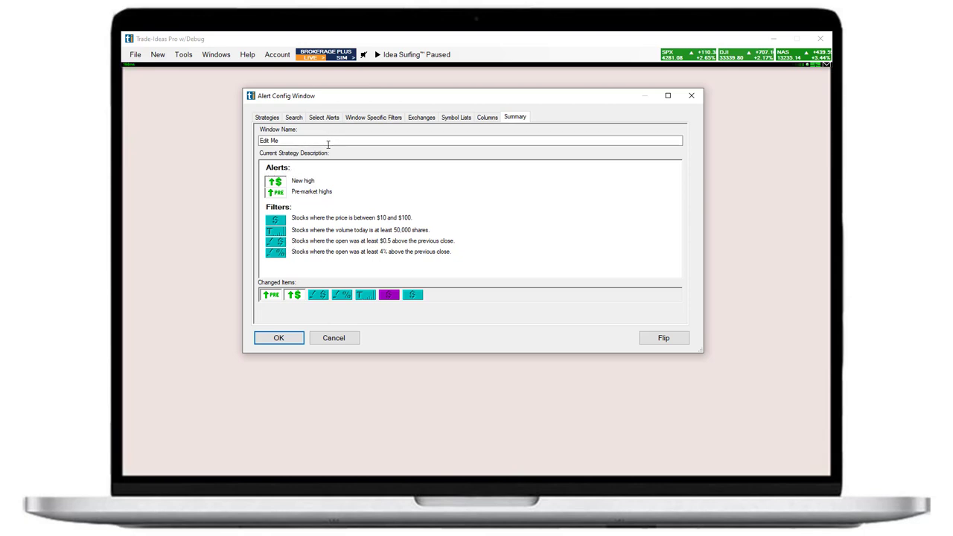
pyautogui.write('Gal')
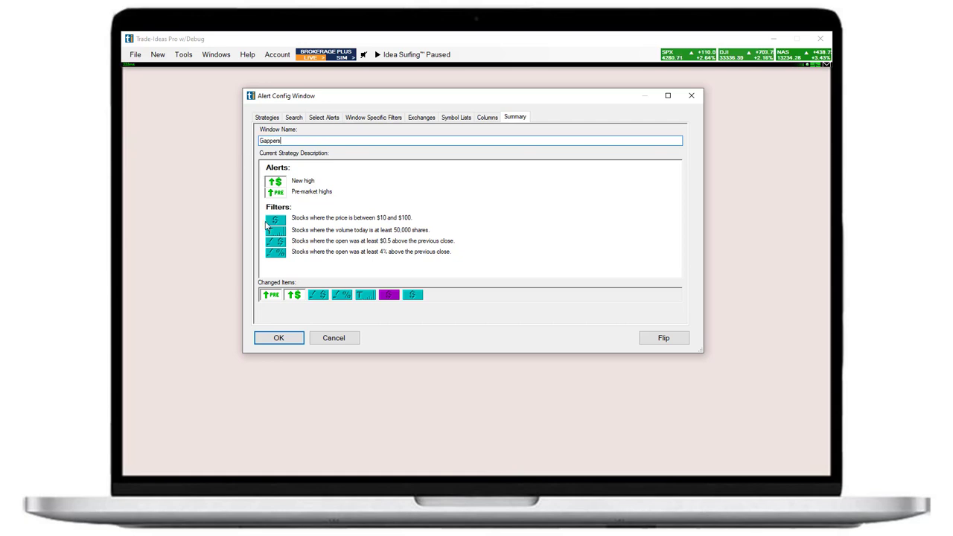
pyautogui.click(278, 337)
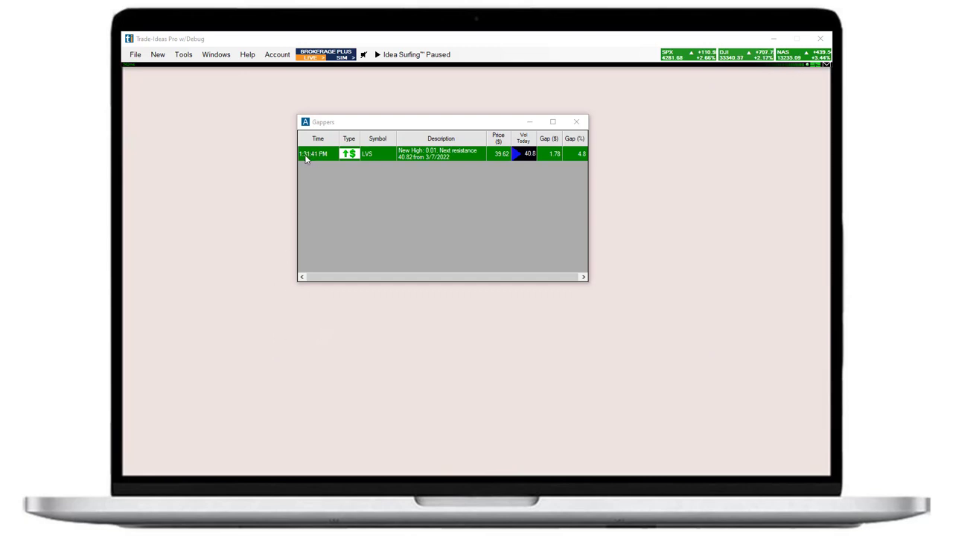
pyautogui.moveTo(333, 143)
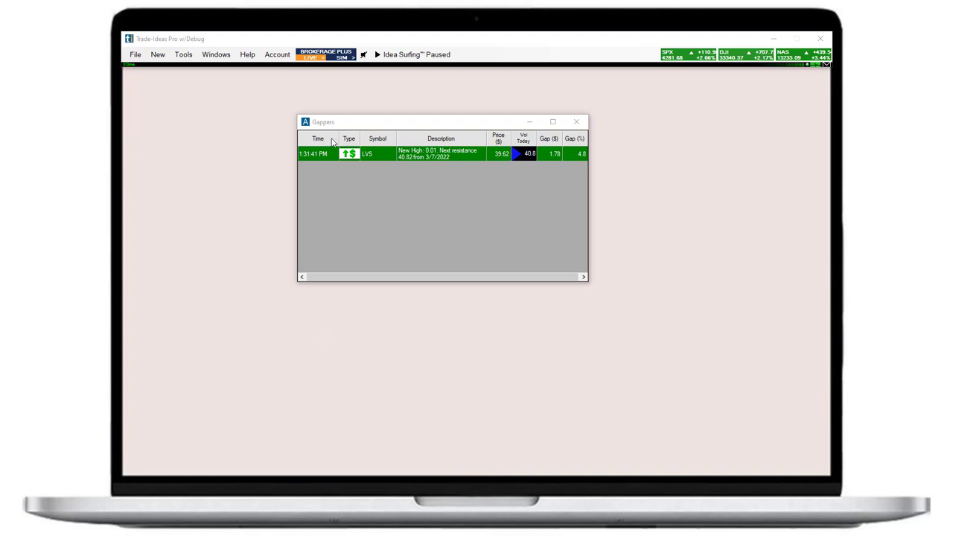
pyautogui.moveTo(342, 181)
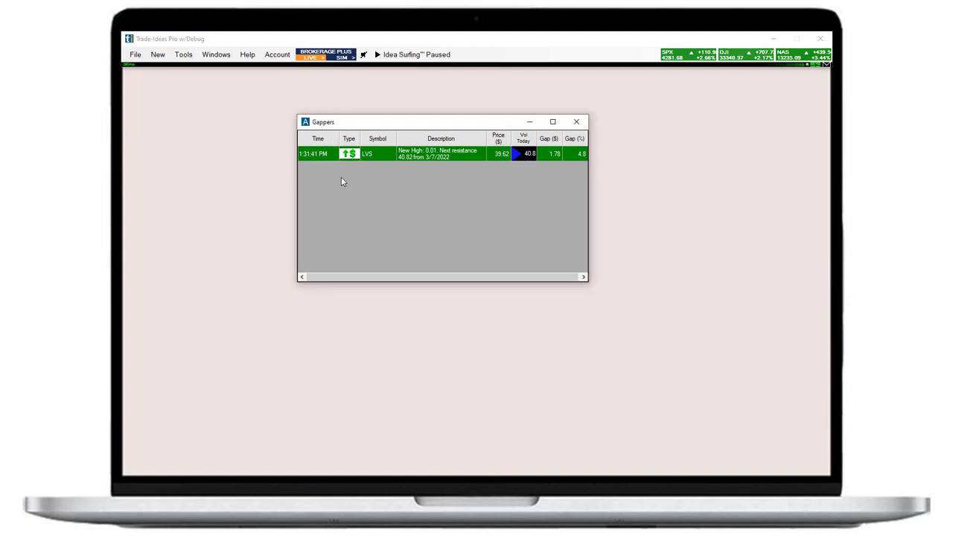
# - Enable Play Sound in the window's Actions with a previewed Text To Speech sound
pyautogui.rightClick(342, 182)
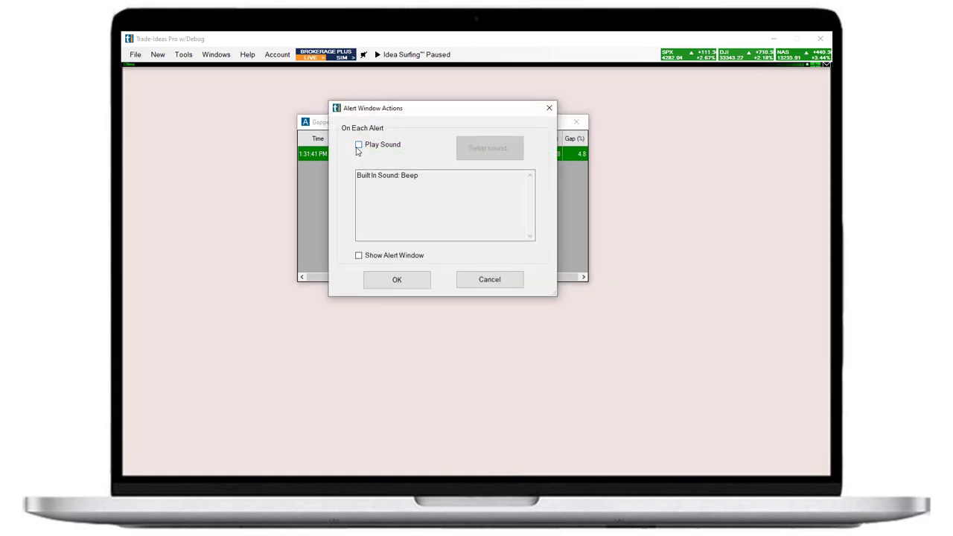
pyautogui.click(358, 144)
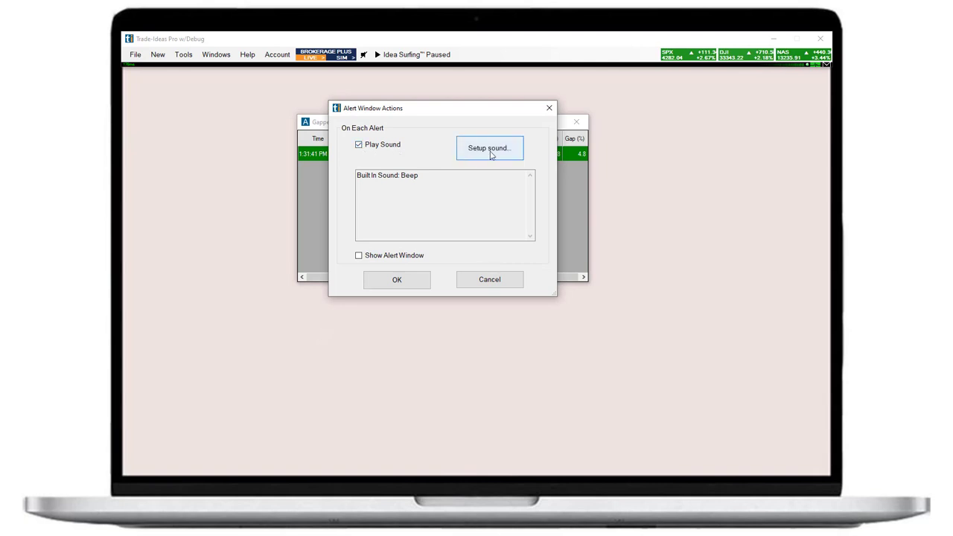
pyautogui.click(489, 148)
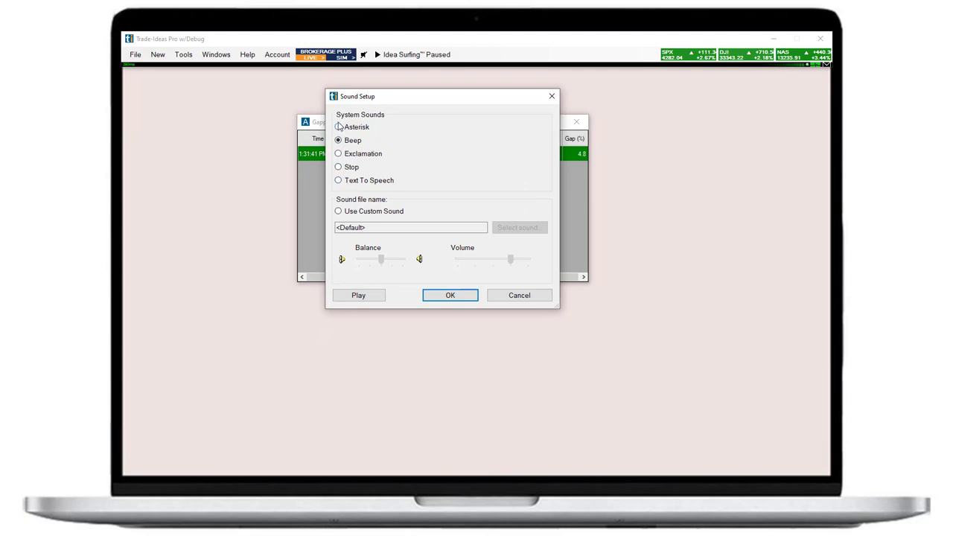
pyautogui.click(338, 180)
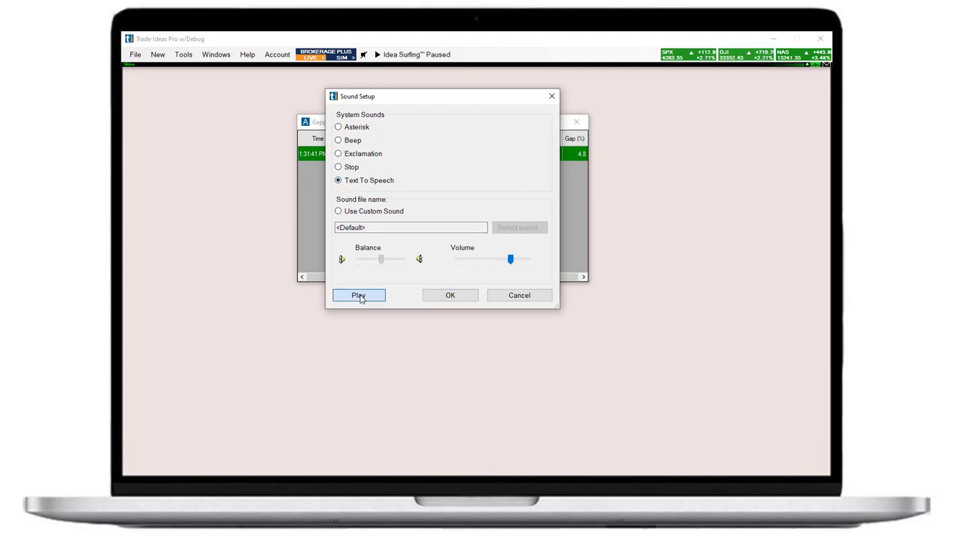
pyautogui.click(358, 294)
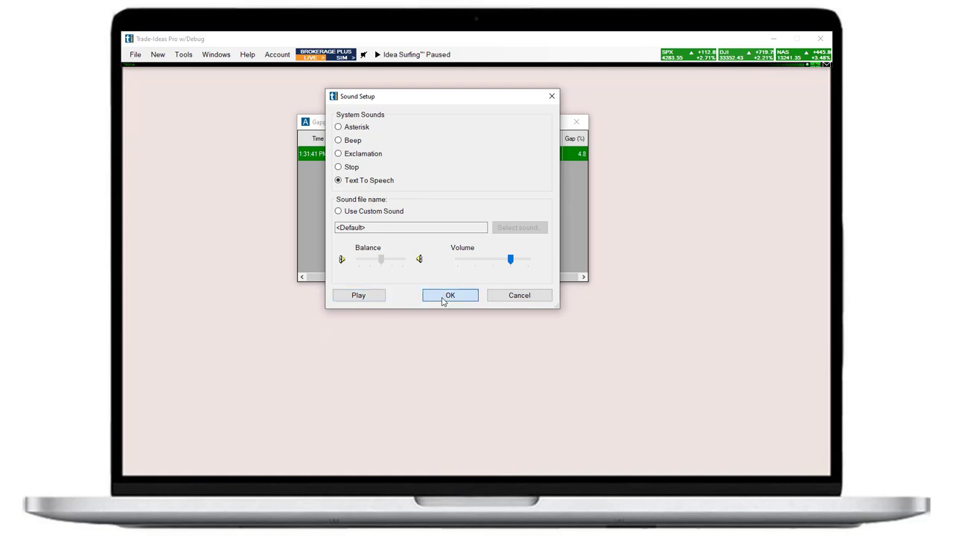
pyautogui.click(450, 295)
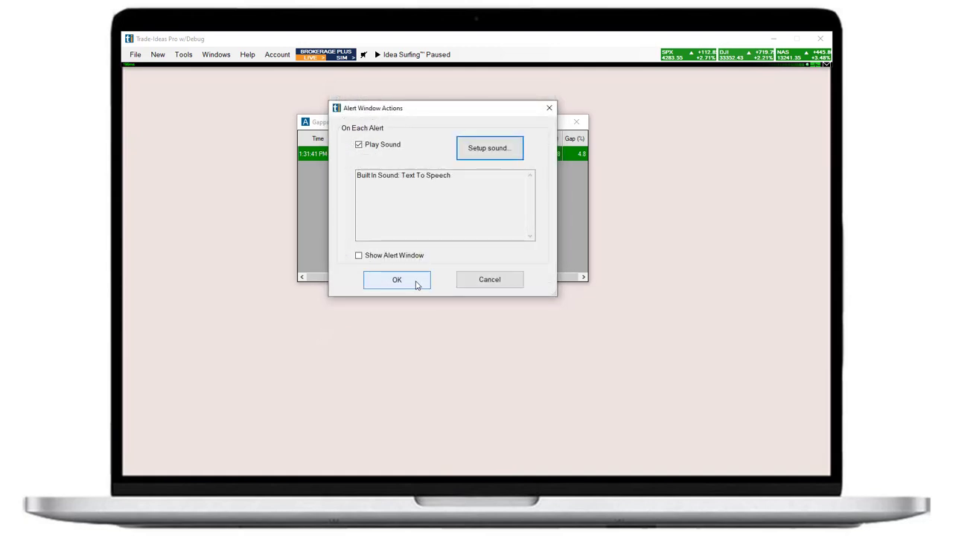
pyautogui.click(396, 279)
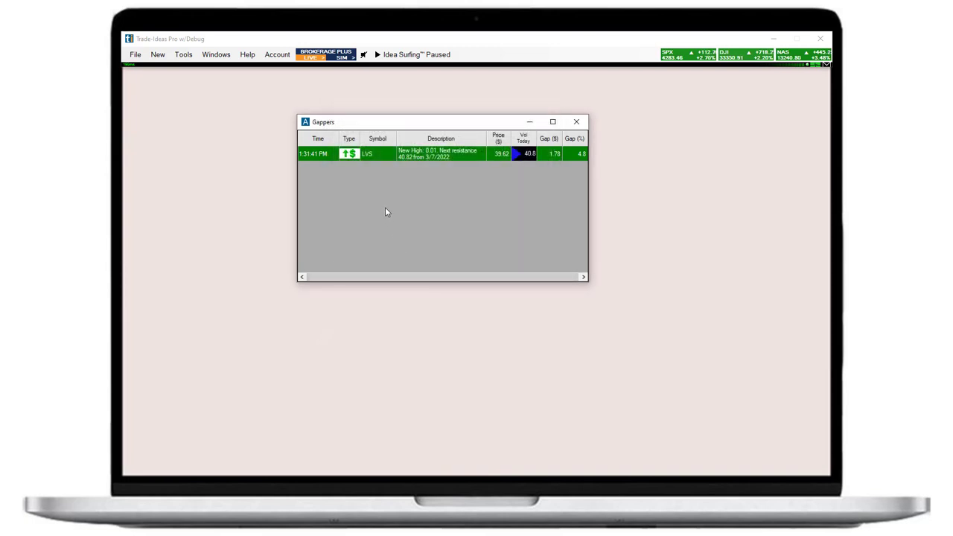
# - Save the Gappers window to the cloud
pyautogui.rightClick(386, 212)
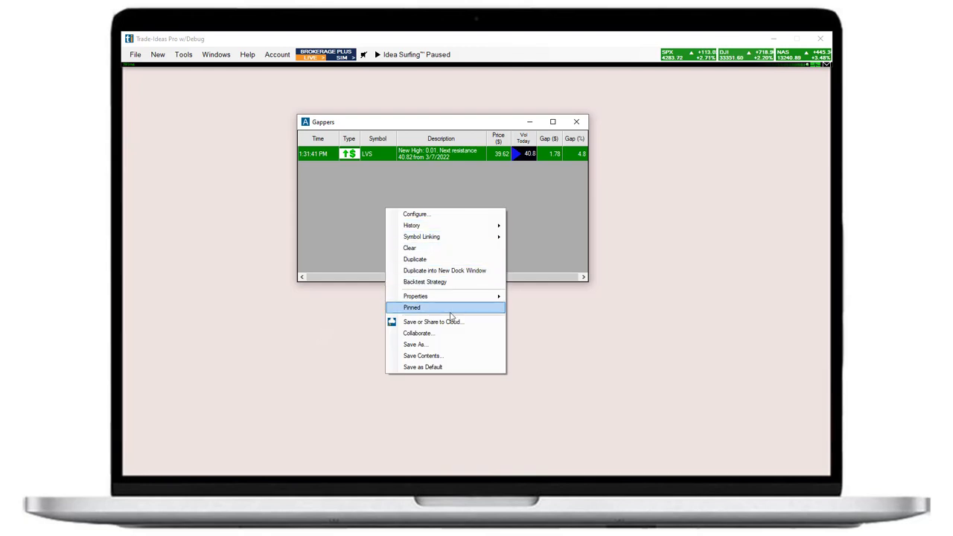
pyautogui.click(433, 321)
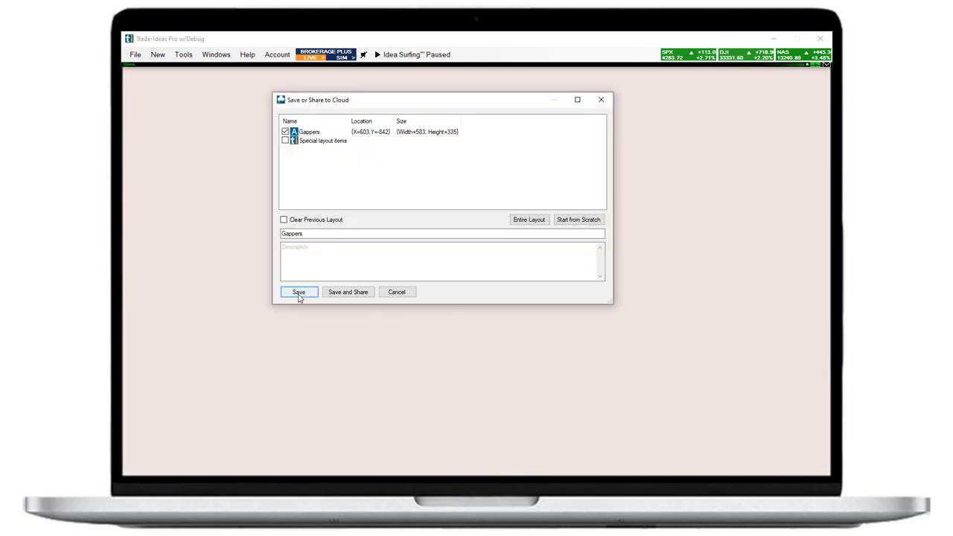
pyautogui.click(298, 292)
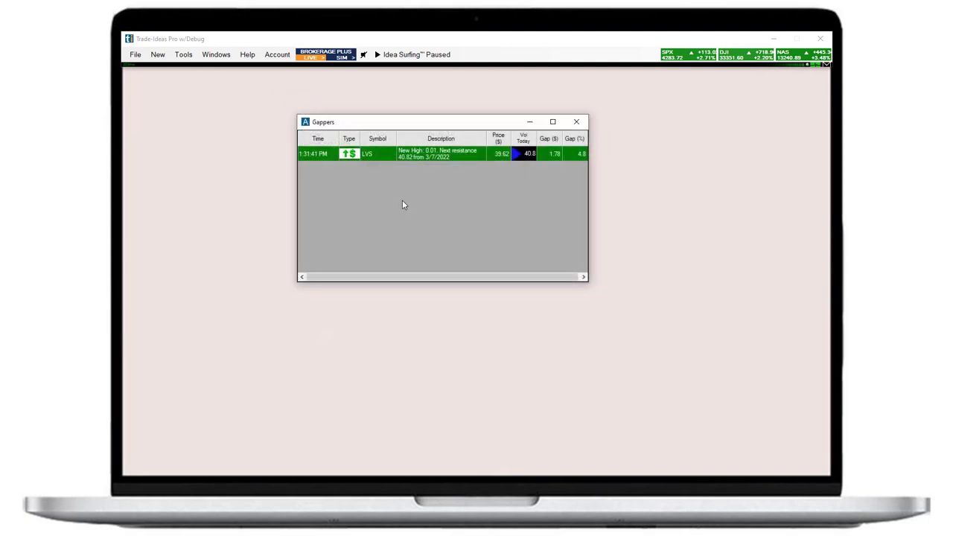
# - Close the Gappers window and reload it via File > Load from Cloud
pyautogui.click(576, 122)
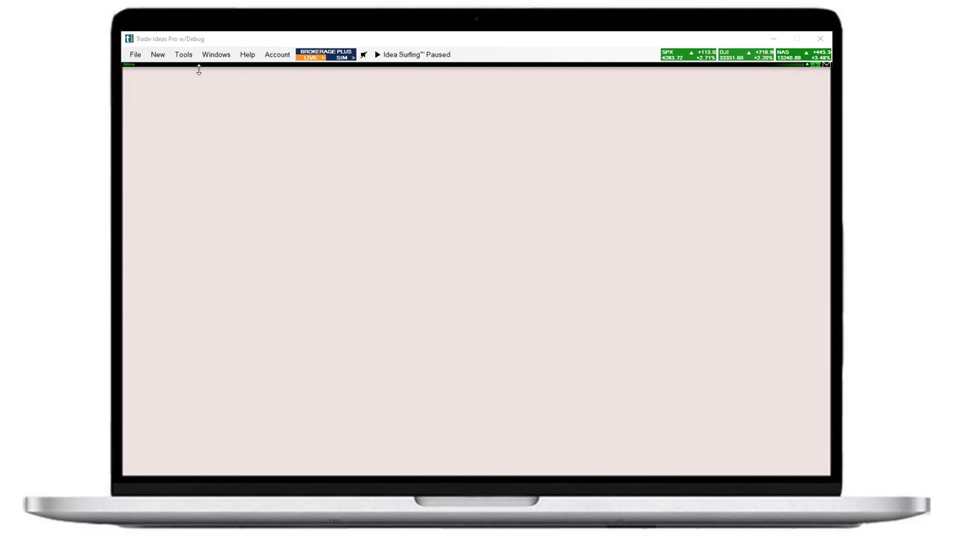
pyautogui.click(135, 55)
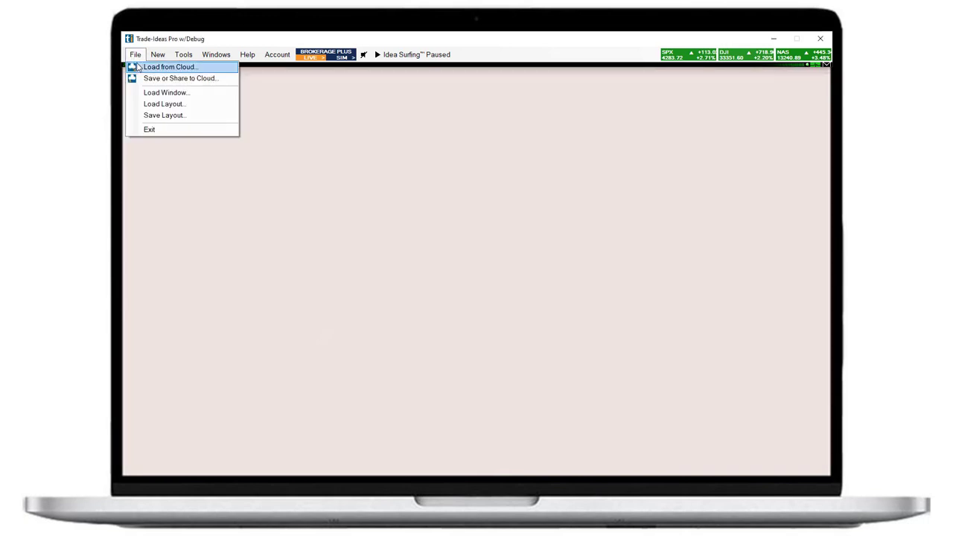
pyautogui.click(169, 66)
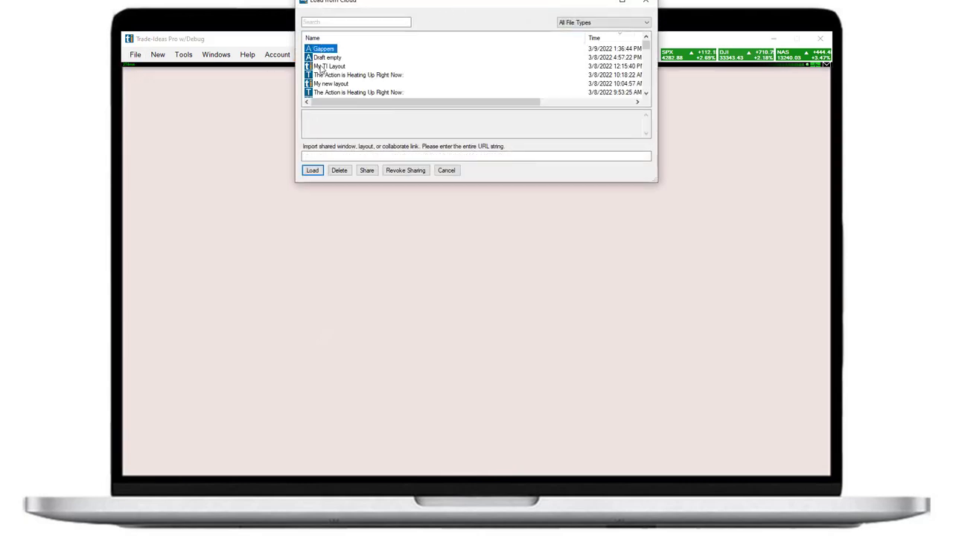
pyautogui.click(312, 170)
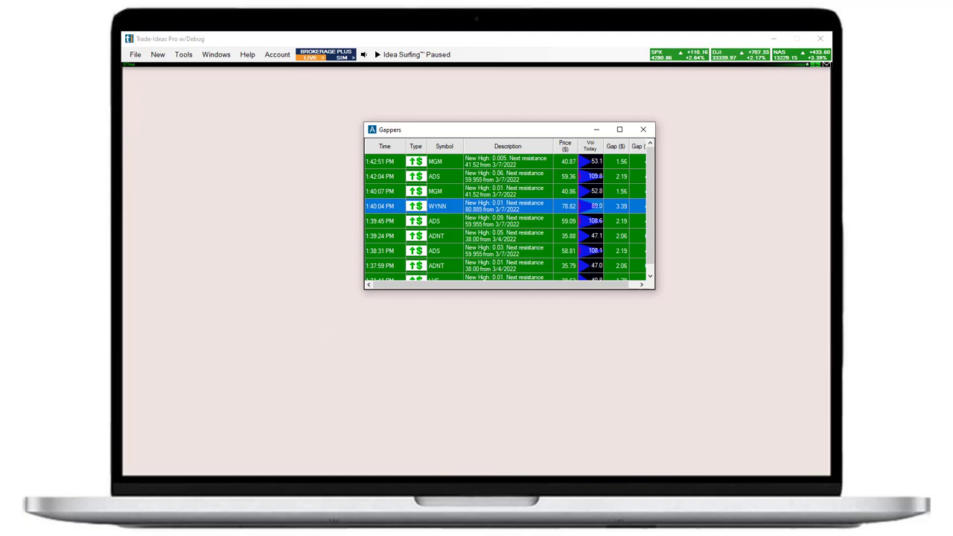